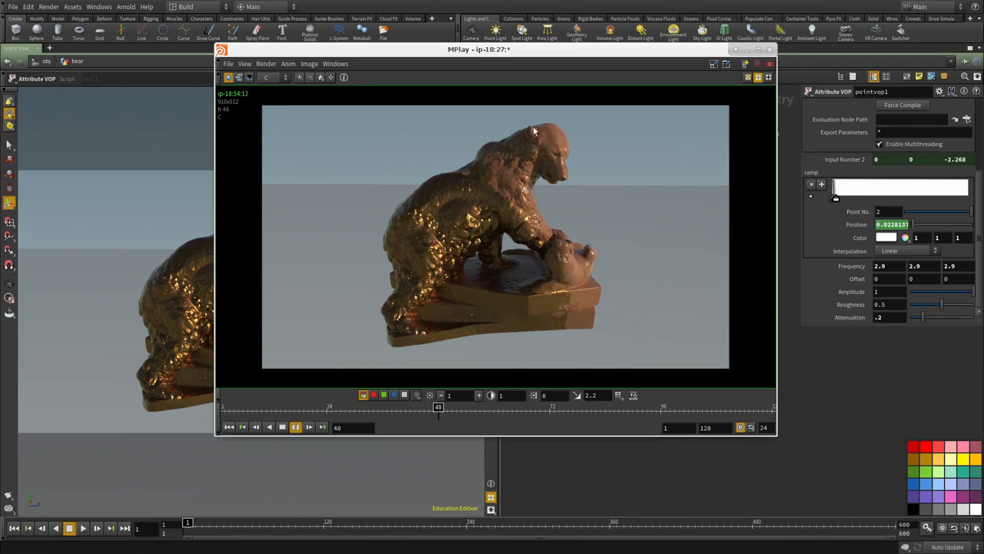
# Scrub through the rendered frames to review the dissolve sequence
pyautogui.click(296, 427)
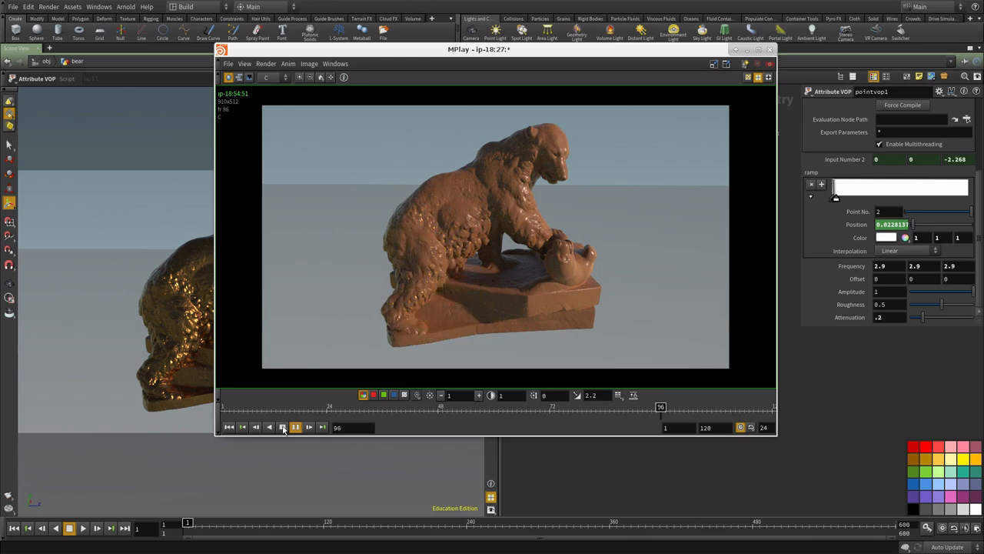
pyautogui.click(296, 427)
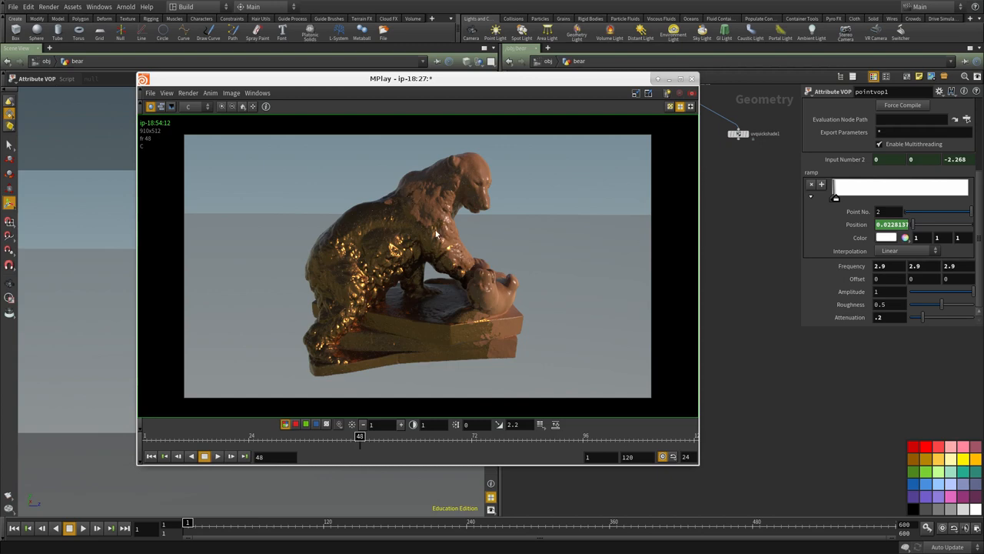
pyautogui.moveTo(388, 181)
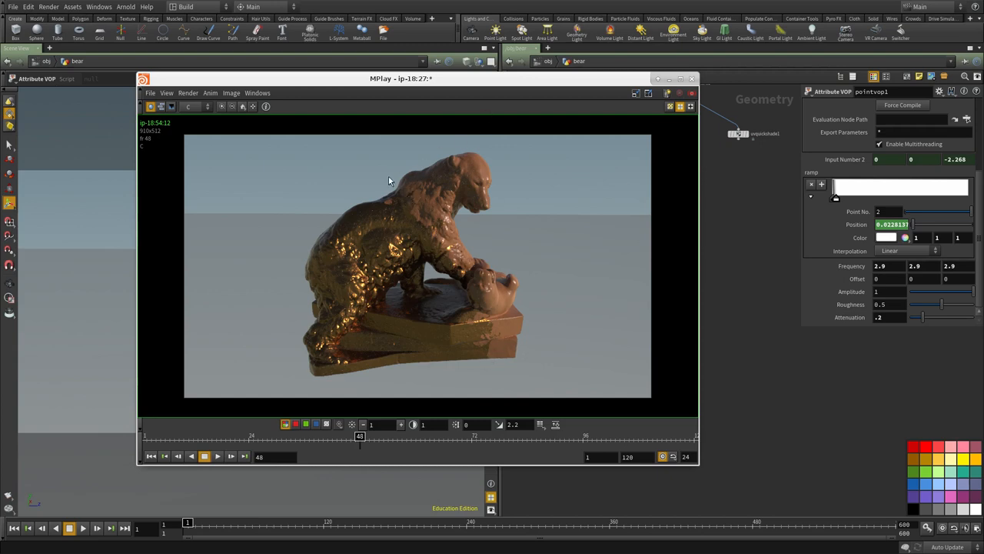
pyautogui.moveTo(386, 190)
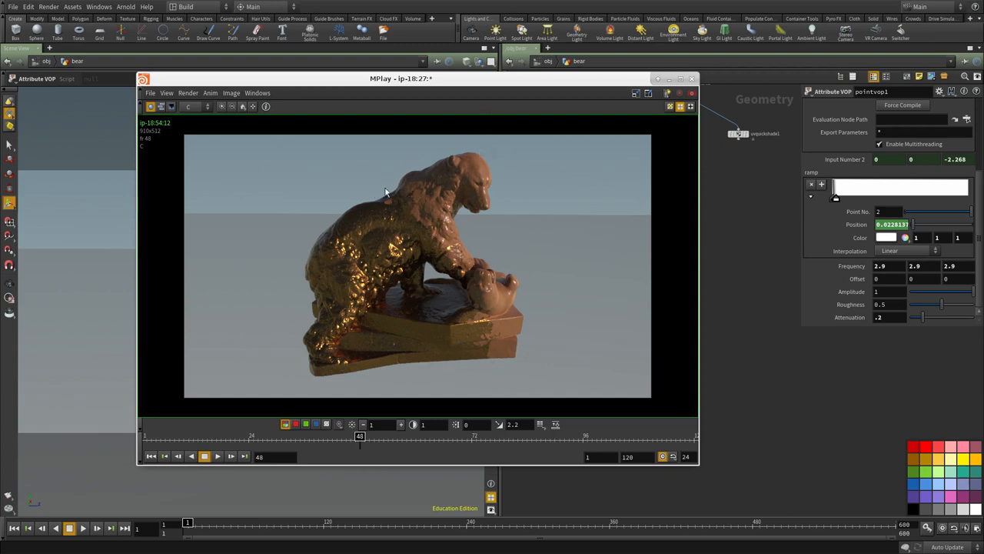
pyautogui.moveTo(548, 219)
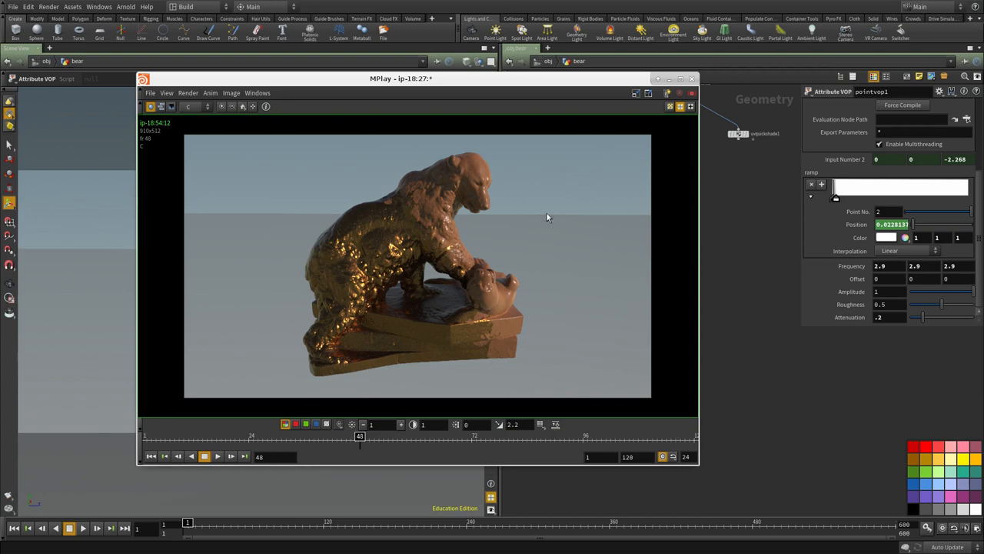
pyautogui.moveTo(372, 443)
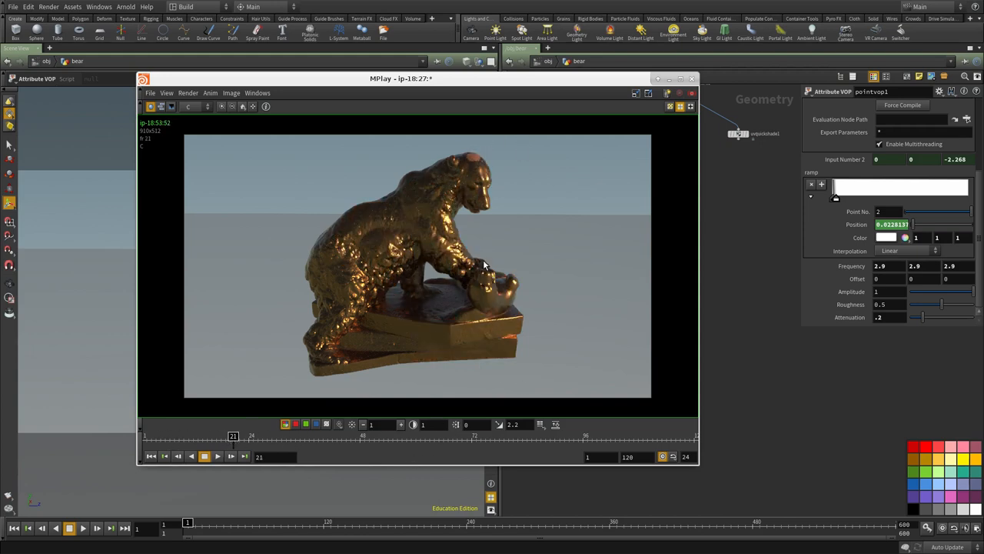
pyautogui.moveTo(233, 437); pyautogui.dragTo(376, 436)
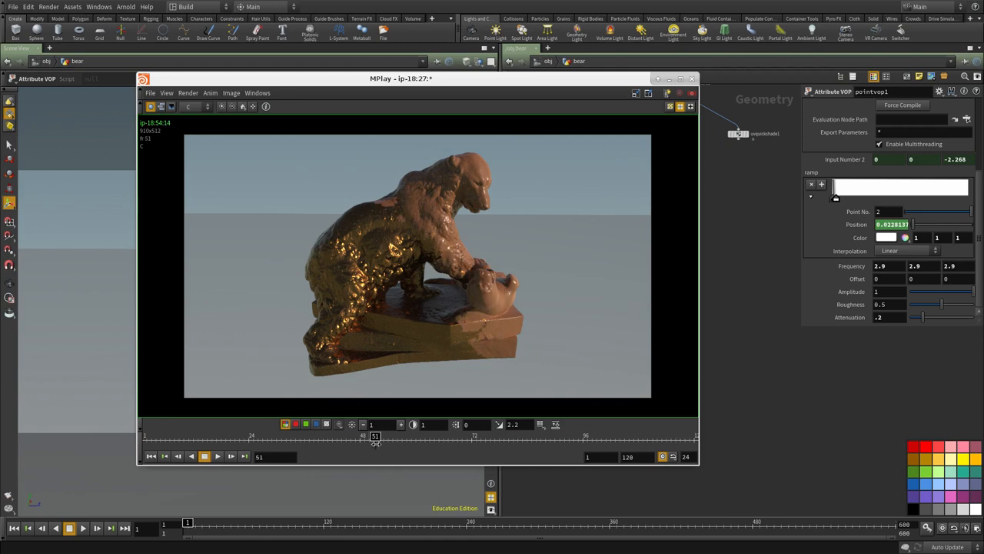
pyautogui.moveTo(258, 394)
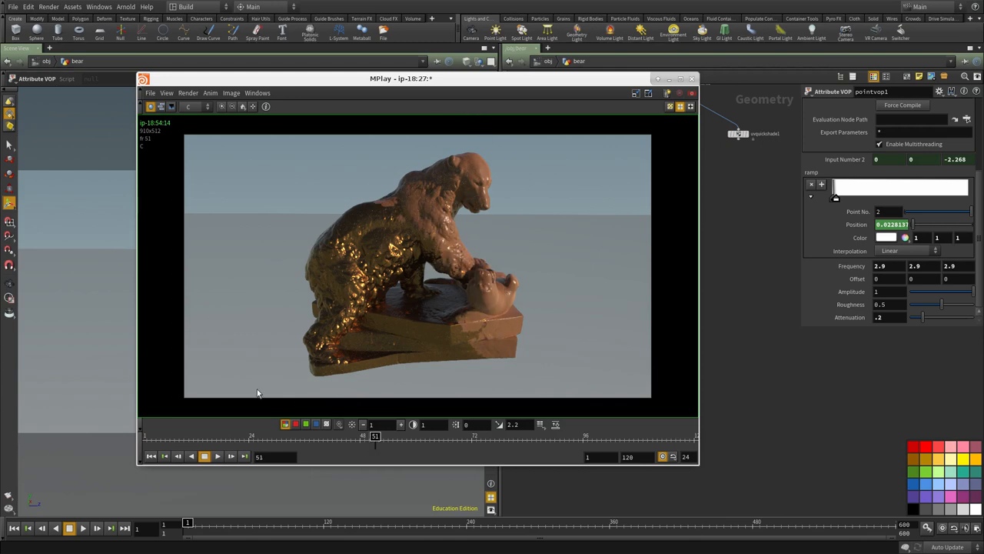
# Rename the point VOP to mask_anim1 and reshape its noise colour ramp so the bear stays black
pyautogui.click(691, 78)
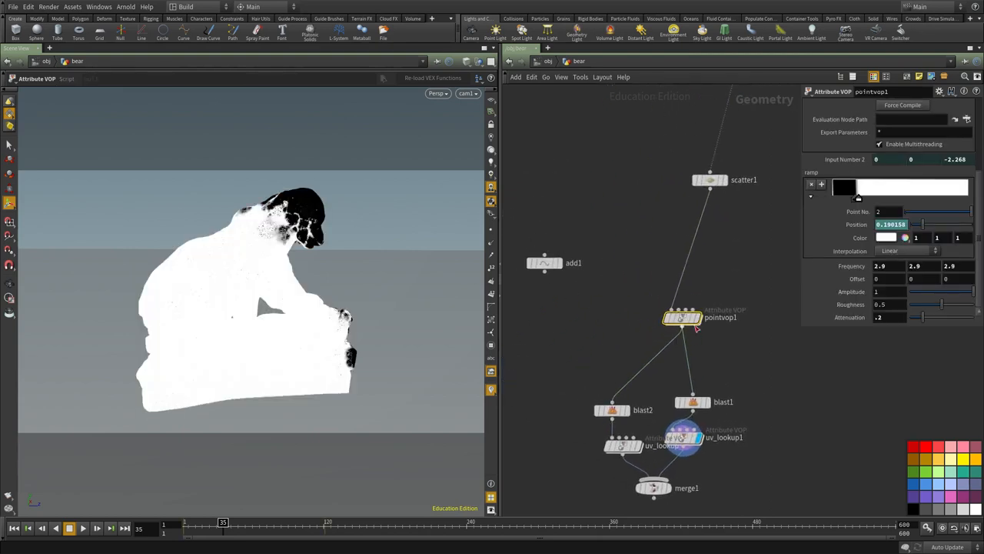
pyautogui.click(683, 316)
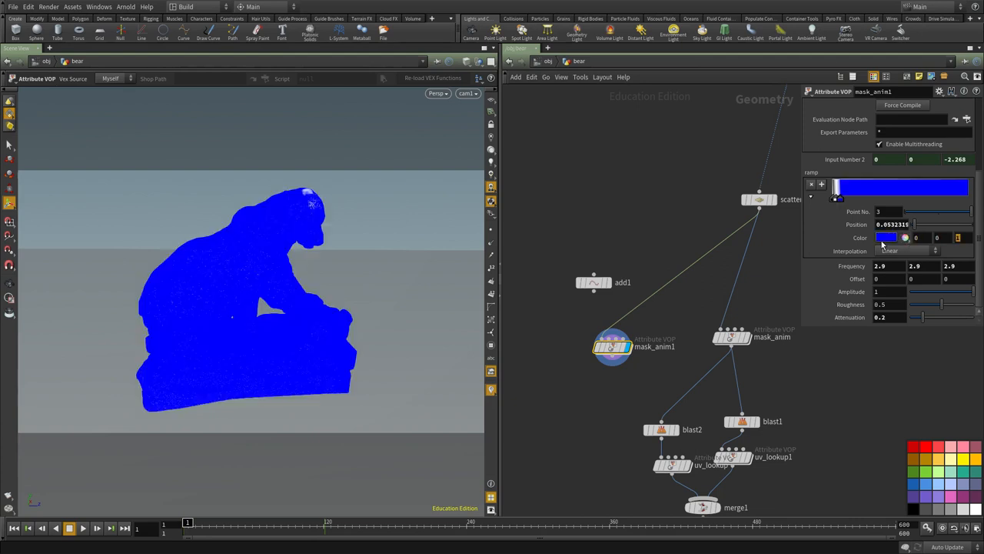
pyautogui.moveTo(915, 237)
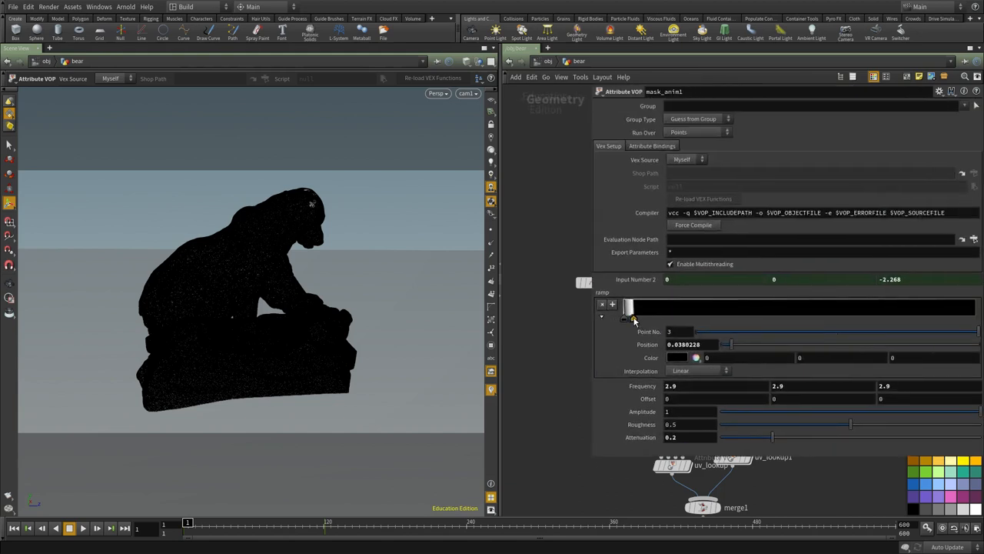
pyautogui.moveTo(630, 319); pyautogui.dragTo(627, 318)
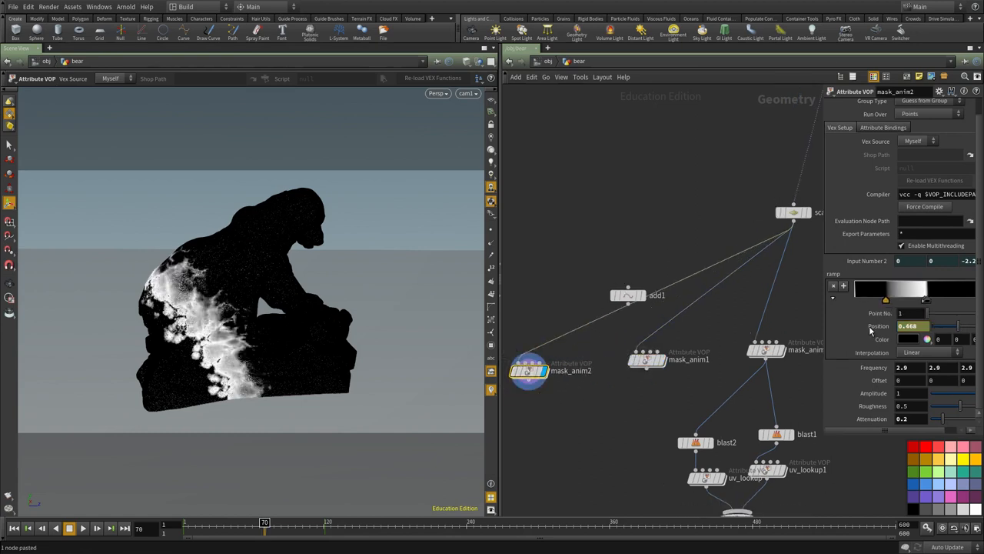
# Move the mask_anim2 ramp keys into two narrow white bands breaking across the black bear
pyautogui.moveTo(926, 300); pyautogui.dragTo(921, 300)
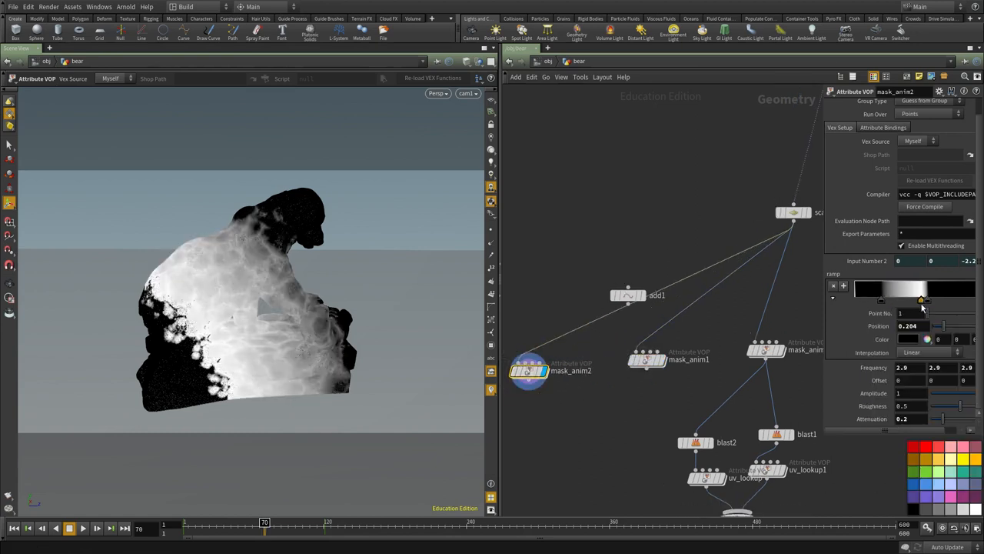
pyautogui.rightClick(922, 326)
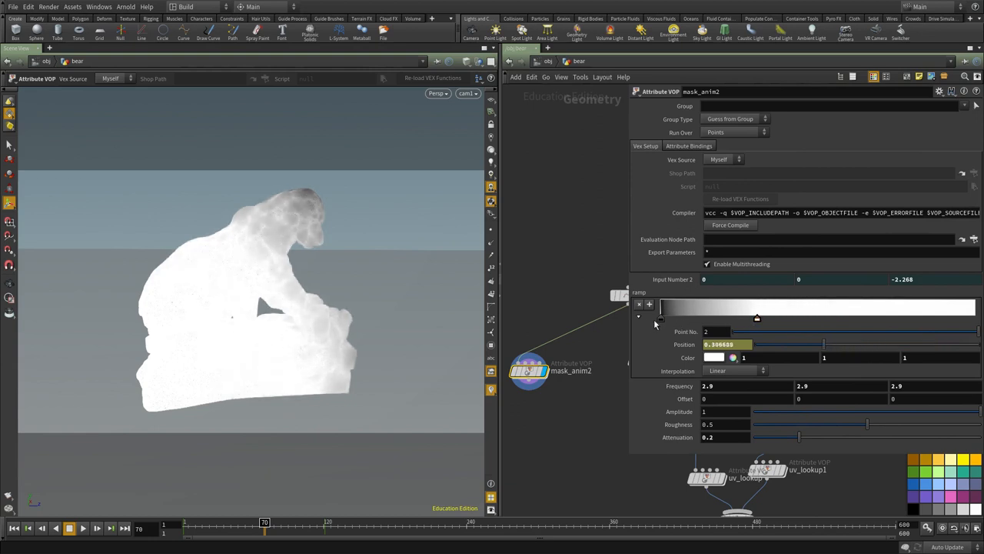
pyautogui.moveTo(757, 317); pyautogui.dragTo(730, 316)
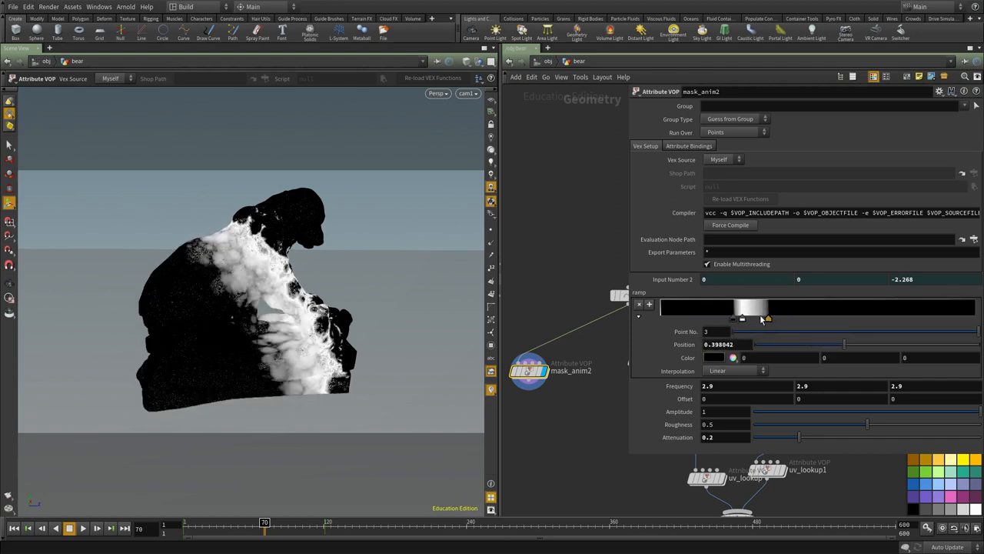
pyautogui.moveTo(766, 318); pyautogui.dragTo(755, 318)
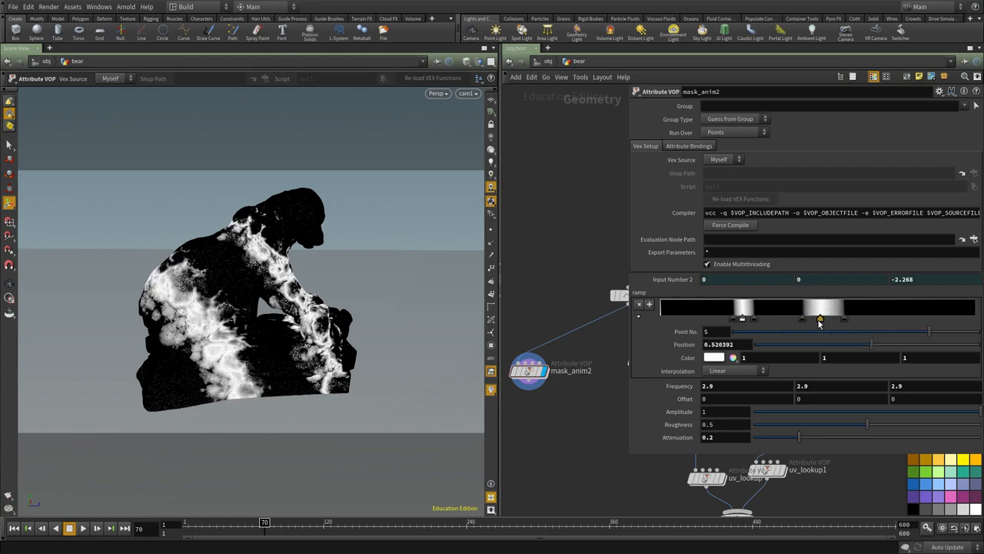
pyautogui.moveTo(822, 317); pyautogui.dragTo(817, 319)
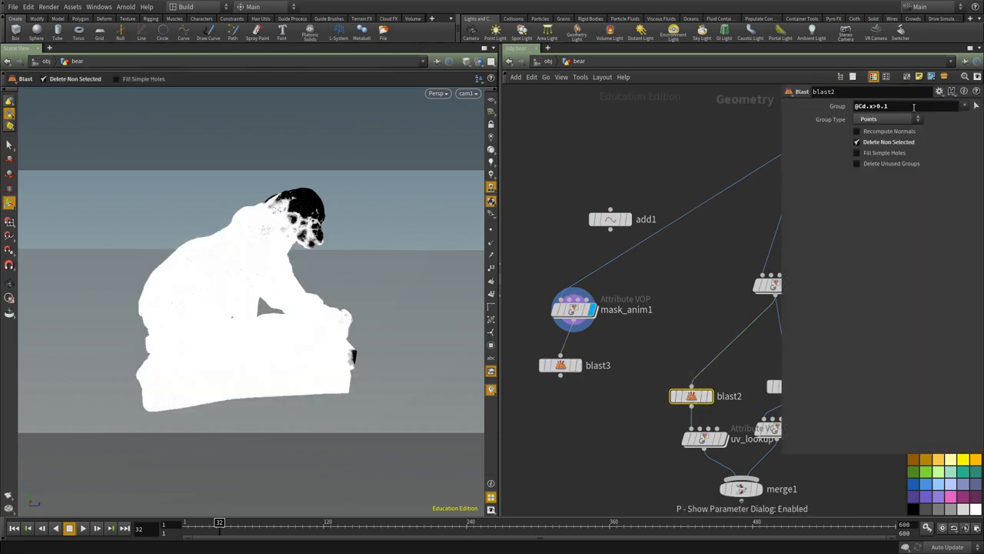
pyautogui.click(560, 364)
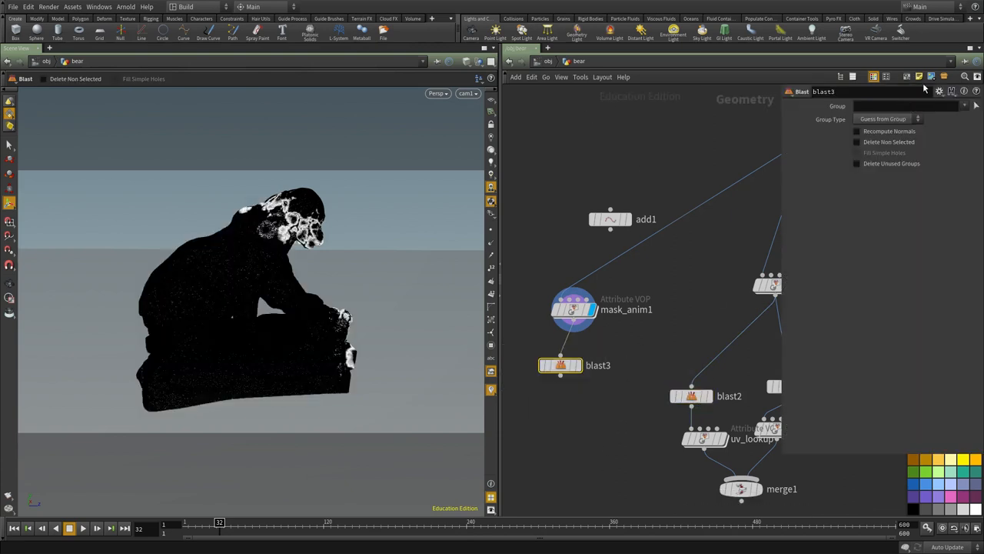
pyautogui.write('@Cd.x>0.1')
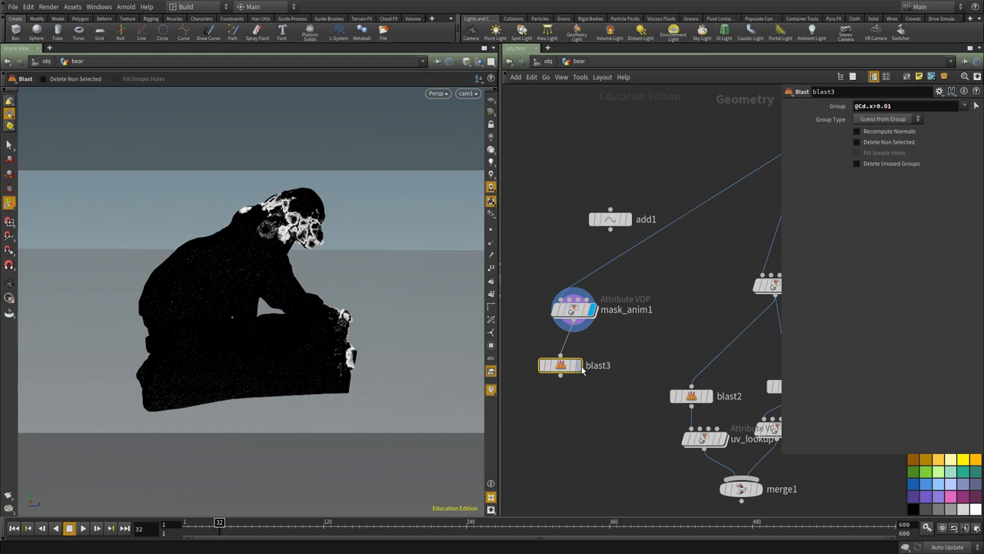
pyautogui.click(889, 120)
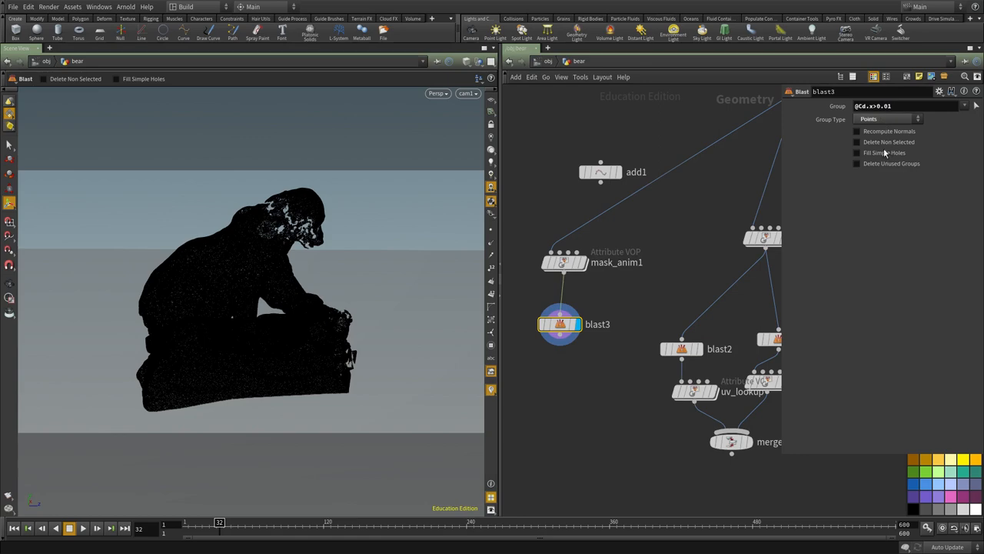
pyautogui.click(858, 142)
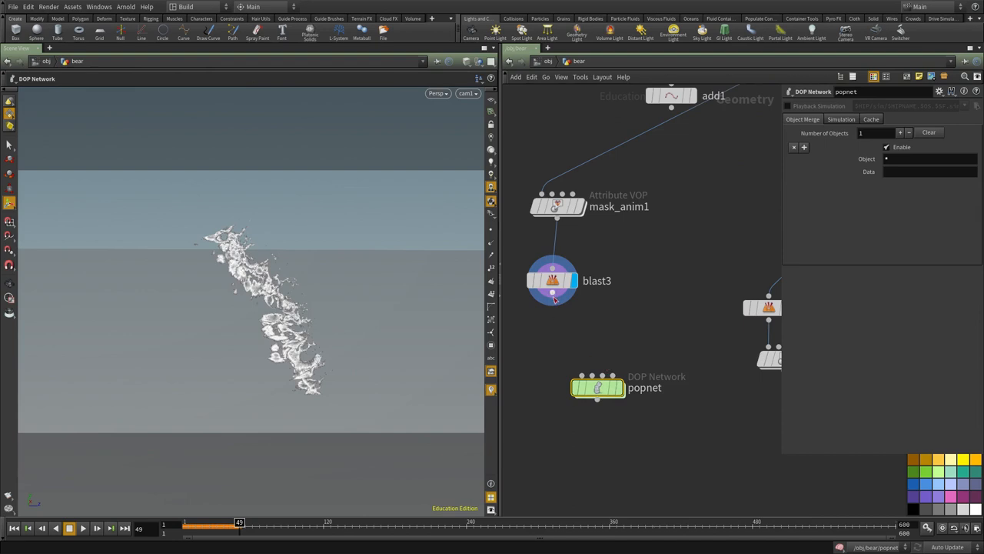
# Inside the popnet, set the POP Source emission type to All Points
pyautogui.doubleClick(596, 388)
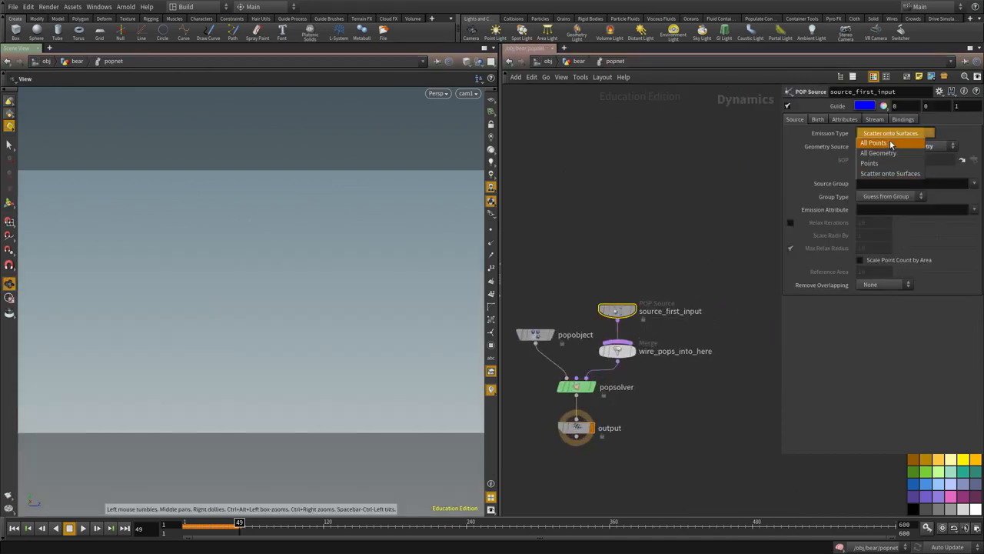
pyautogui.click(873, 143)
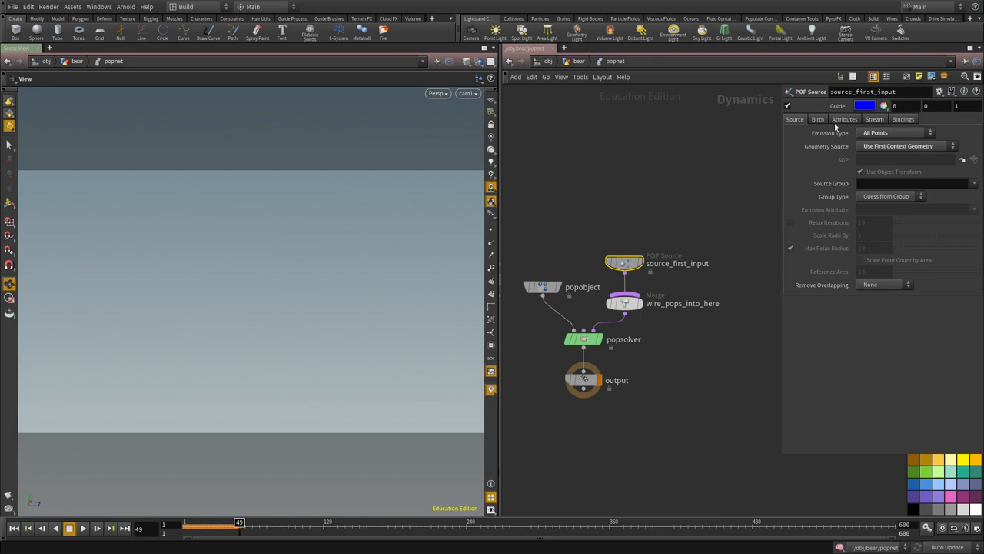
pyautogui.click(818, 120)
pyautogui.write('gra')
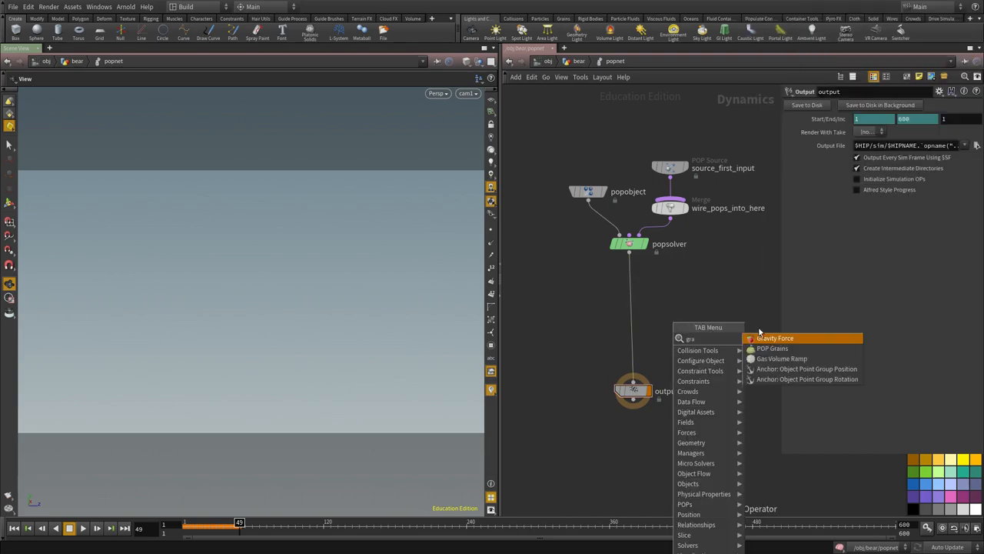
# Add two Gravity Force nodes below the POP solver and arrange them
pyautogui.click(776, 338)
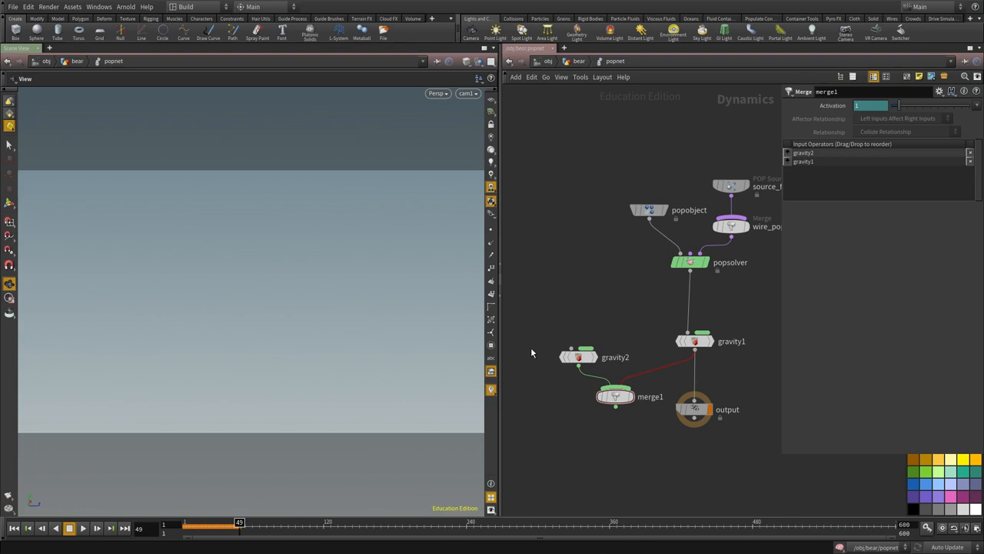
pyautogui.click(578, 357)
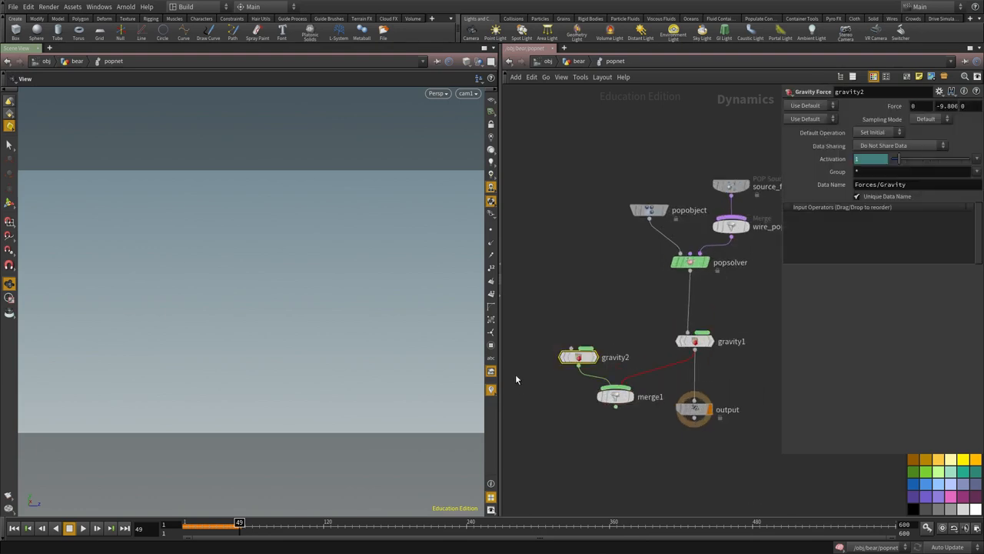
pyautogui.moveTo(578, 357); pyautogui.dragTo(560, 323)
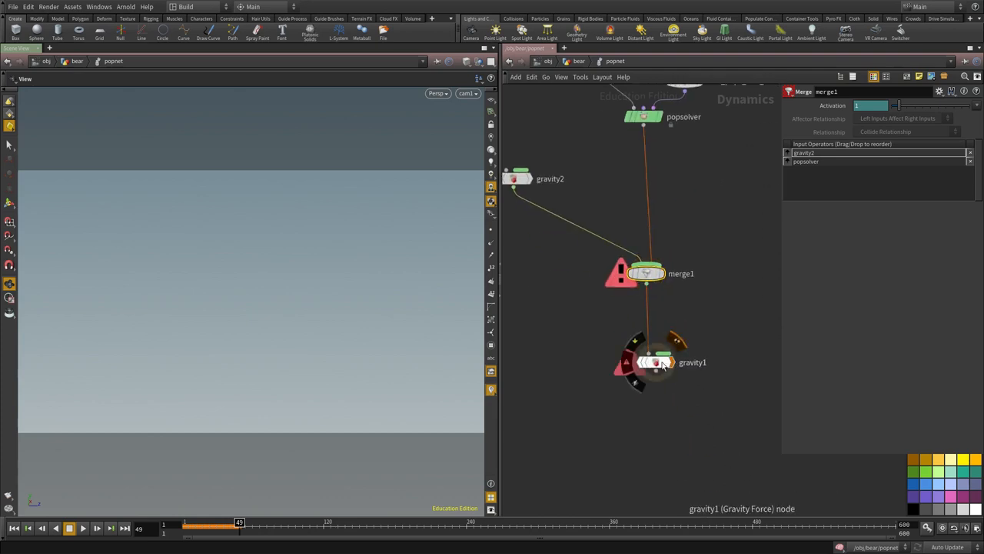
pyautogui.click(652, 362)
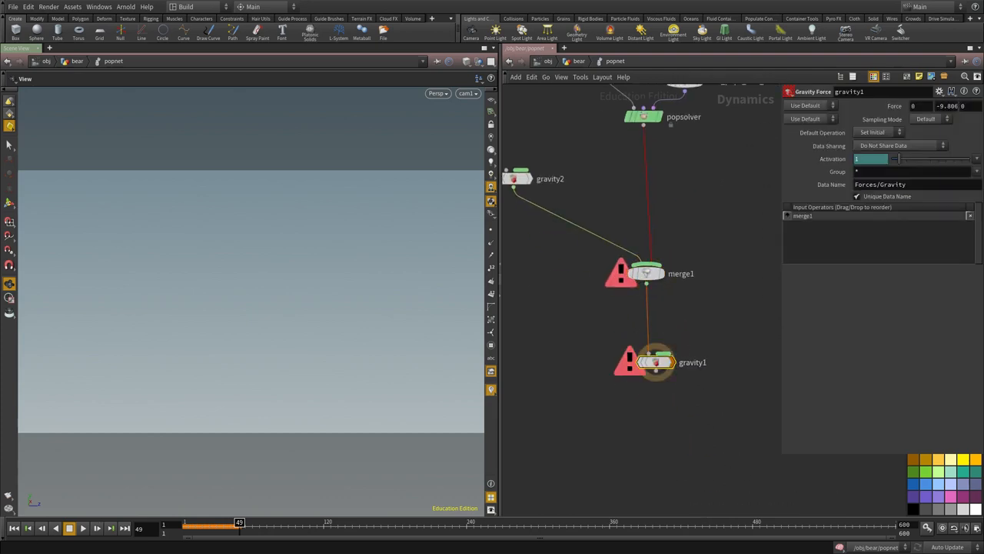
# Play the simulation to test the forces and check the merge inputs
pyautogui.click(69, 528)
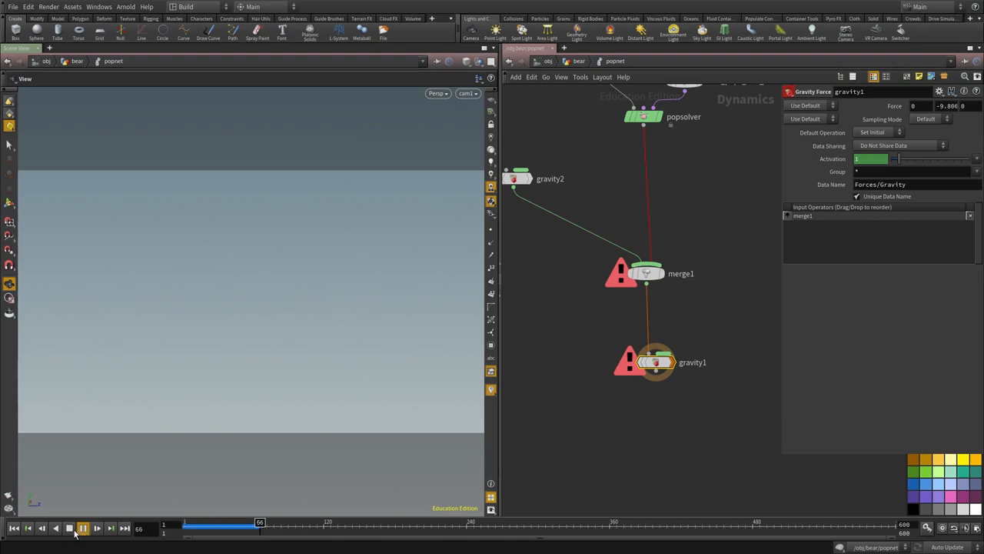
pyautogui.click(83, 528)
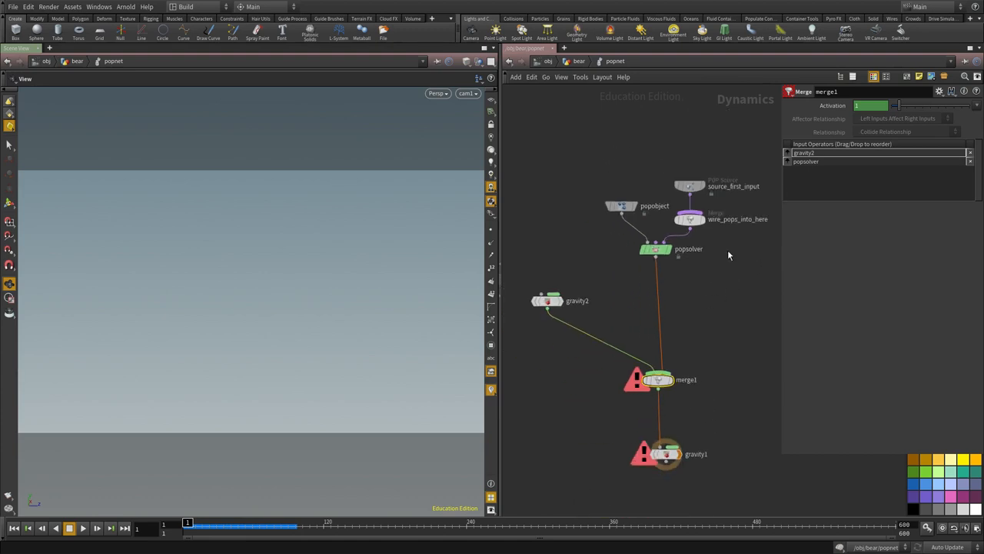
pyautogui.click(545, 300)
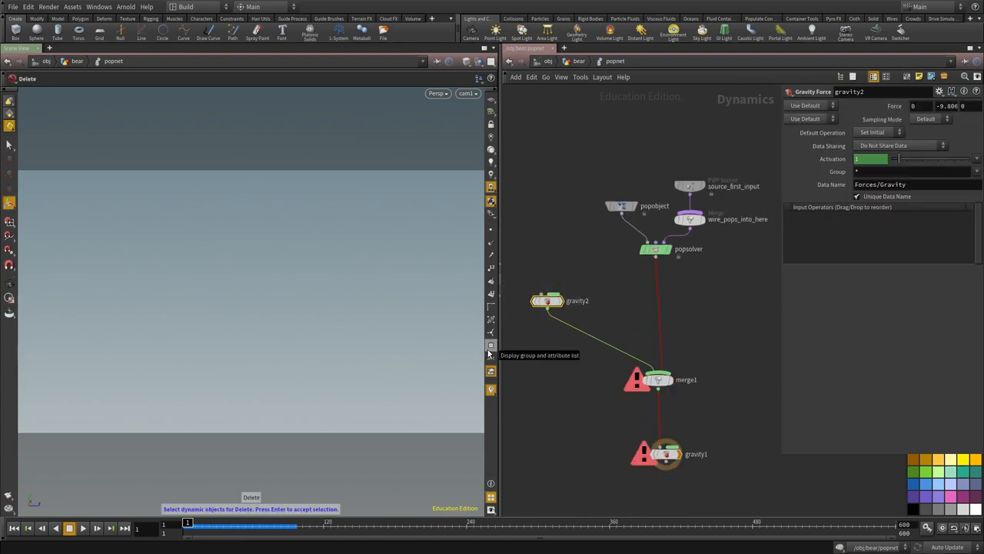
# Swap gravity2 for a Ground Plane wired into merge1 and play the particles falling onto it
pyautogui.press('Tab')
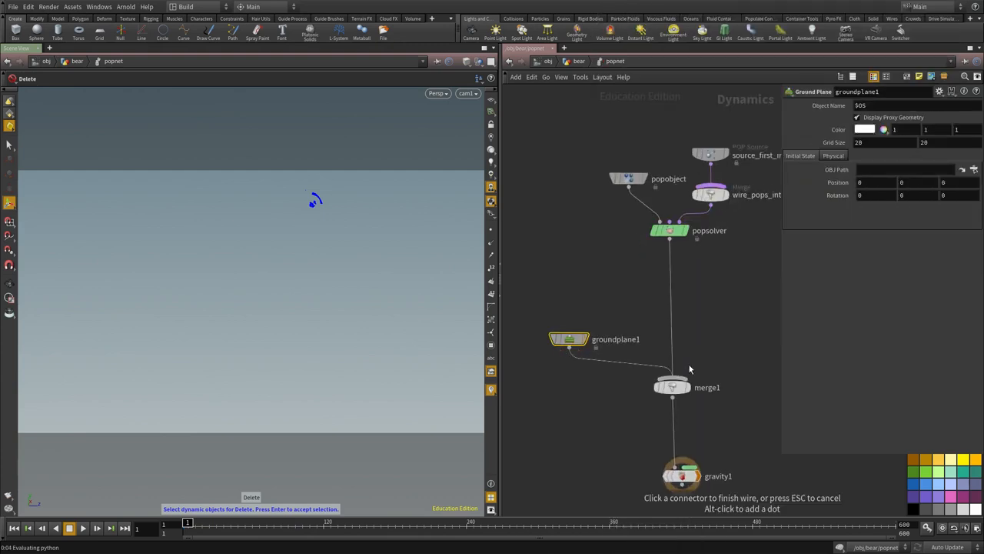
pyautogui.click(672, 387)
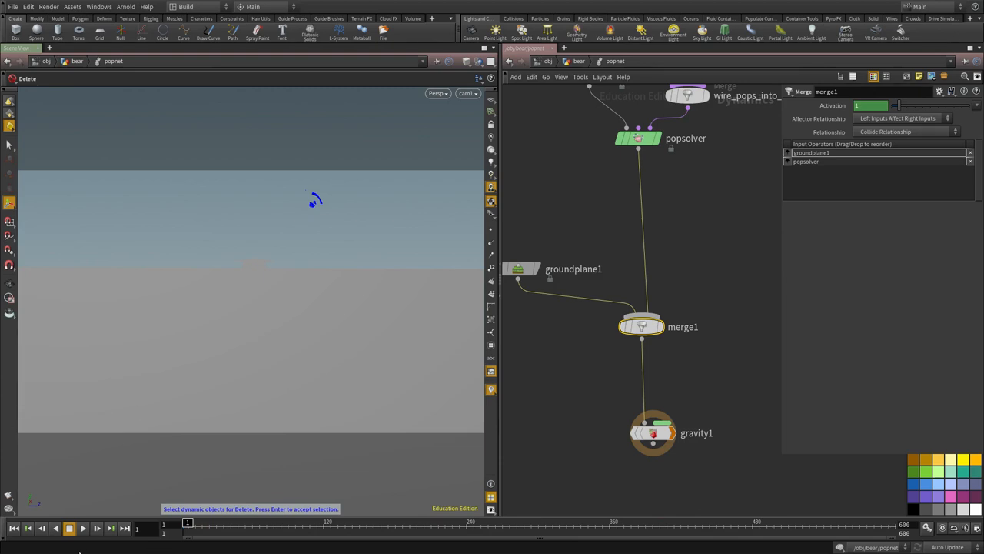
pyautogui.click(83, 527)
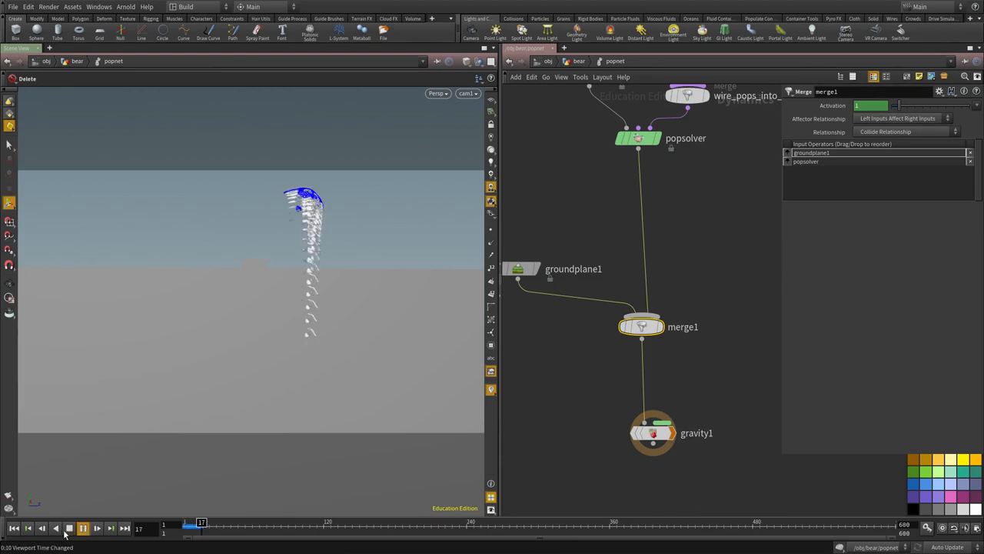
pyautogui.click(83, 527)
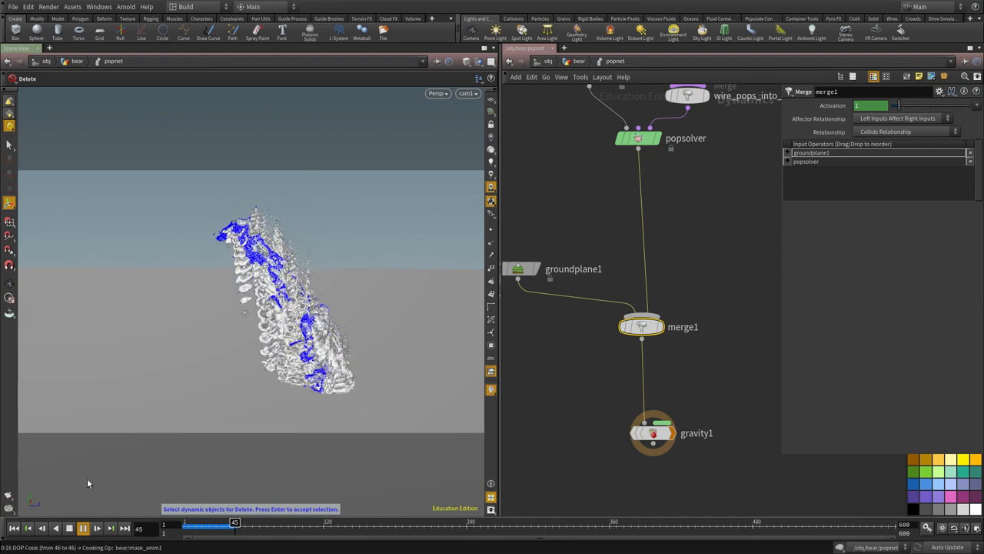
pyautogui.click(83, 527)
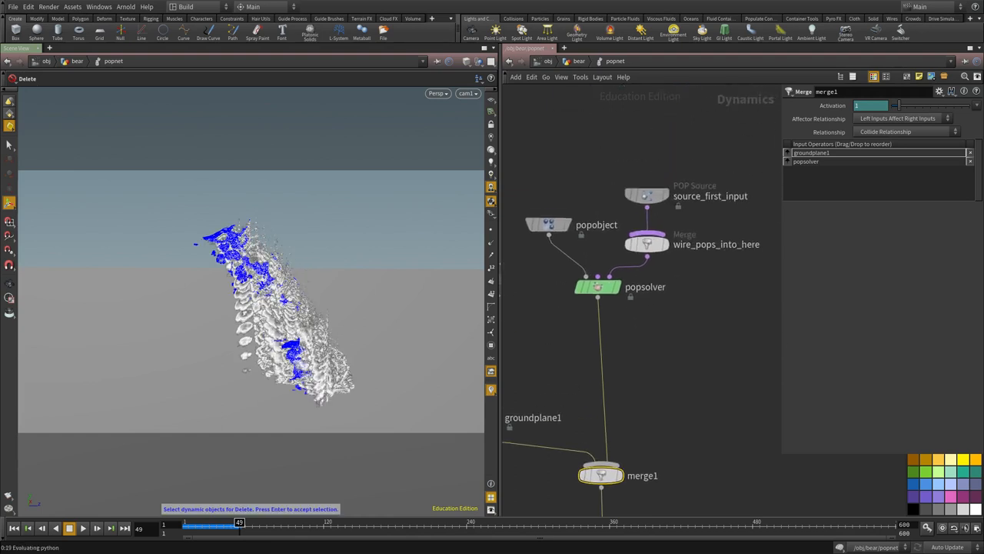
# Set the POP source Jitter Birth Time to Negative and Interpolate Source to Back
pyautogui.click(646, 195)
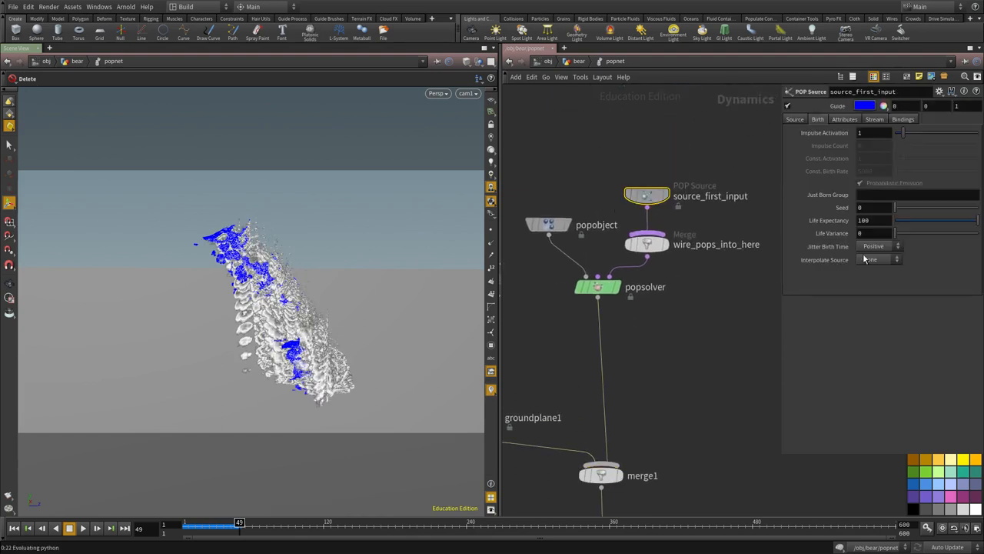
pyautogui.click(877, 246)
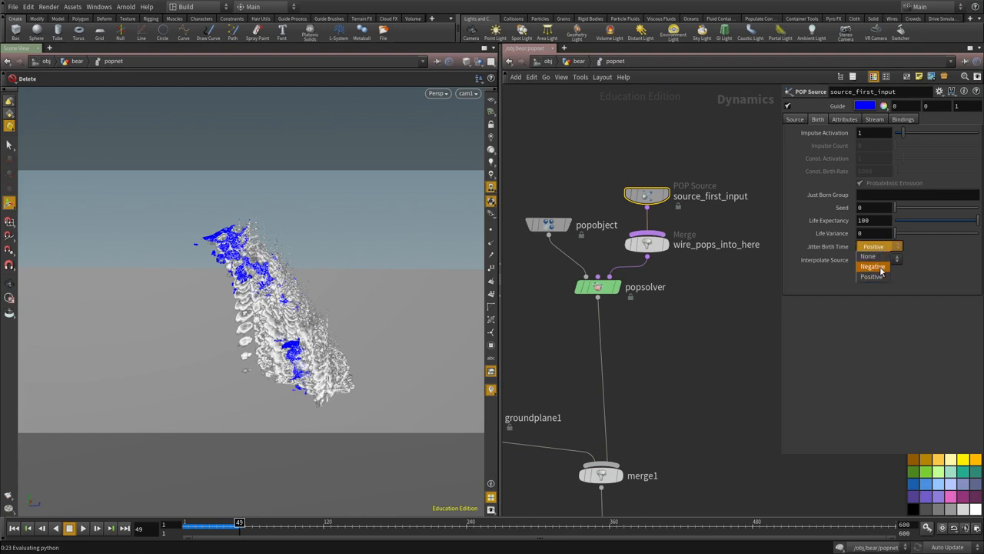
pyautogui.click(873, 266)
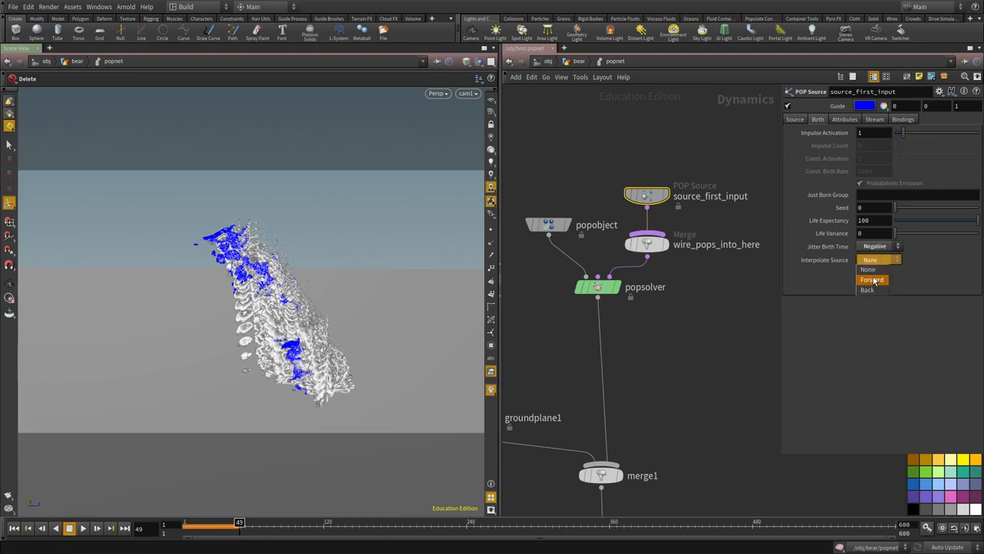
pyautogui.click(872, 280)
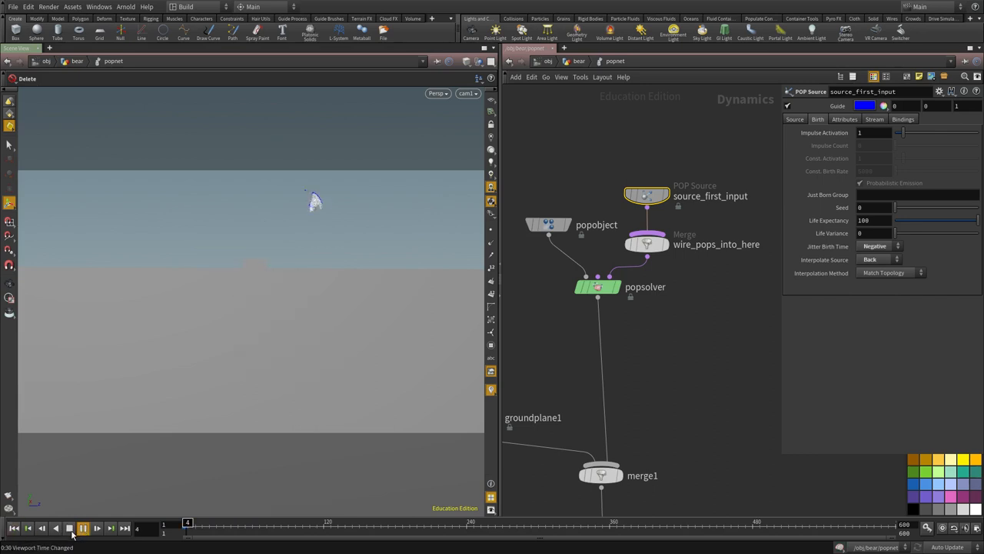
# Replay the simulation to check the smoother particle streams
pyautogui.click(83, 527)
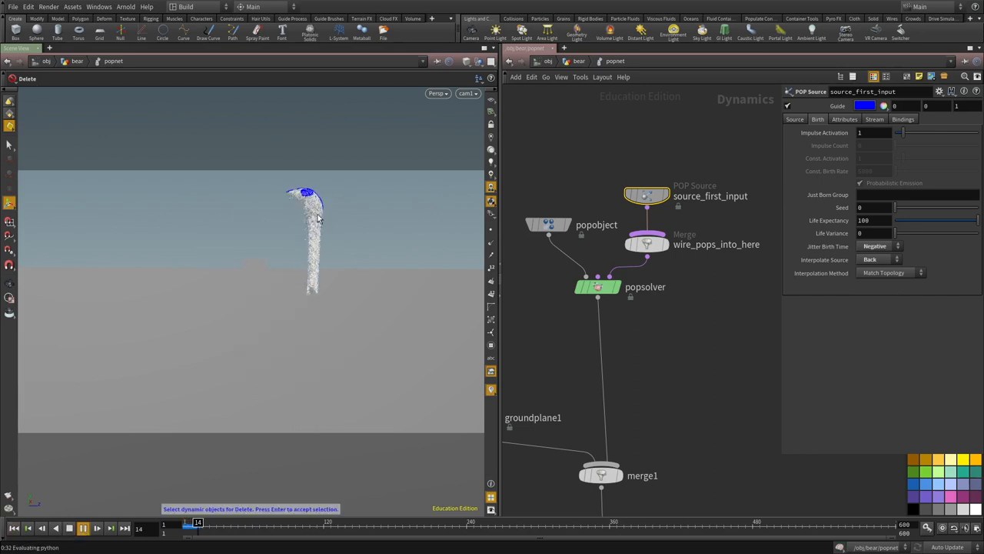
pyautogui.click(83, 528)
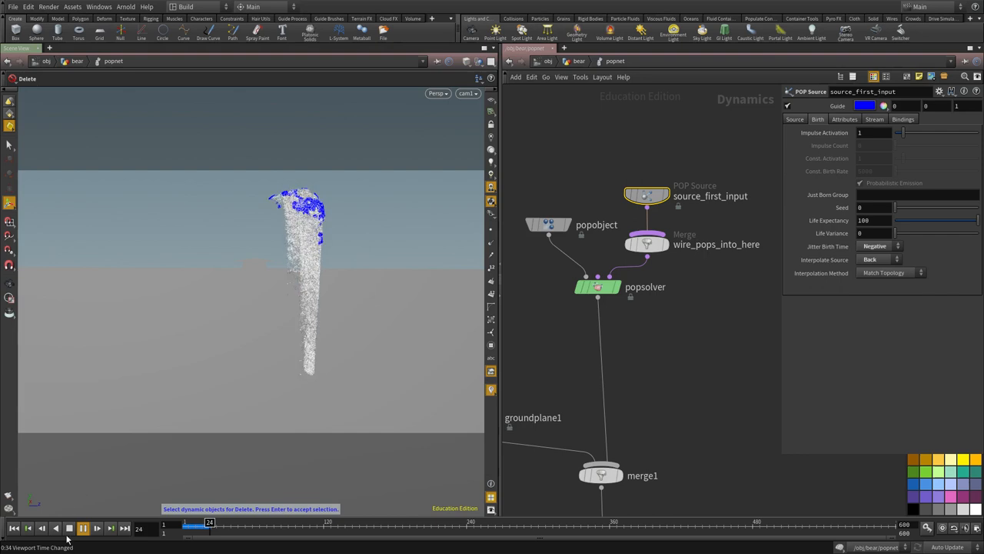
pyautogui.click(83, 528)
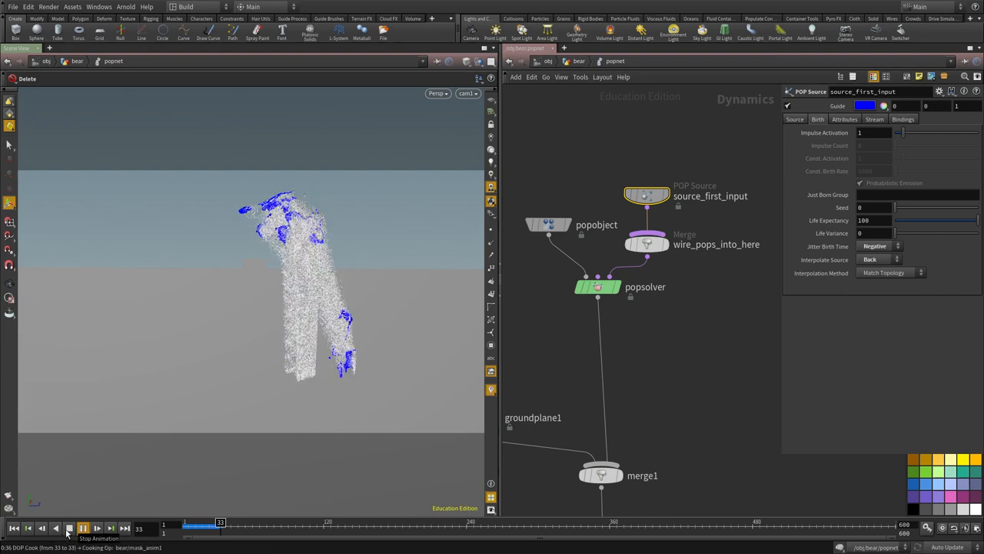
pyautogui.click(83, 527)
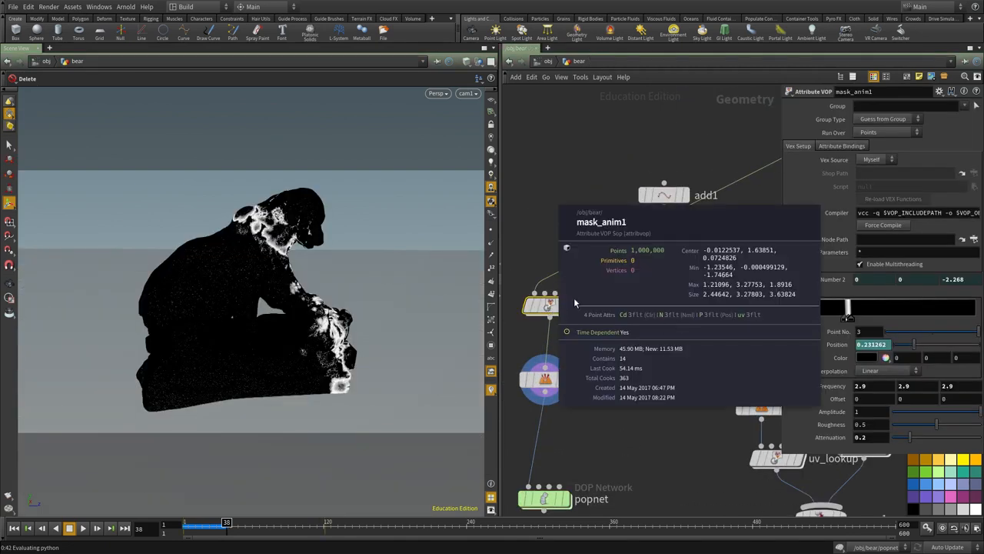
pyautogui.moveTo(737, 317)
pyautogui.write('dopi')
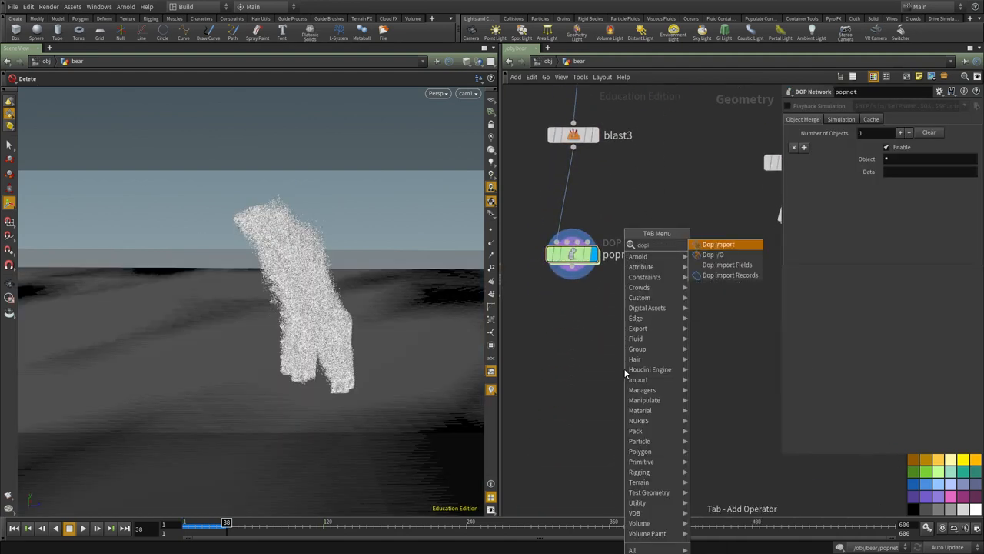
# Add dopimport1 fetching popobject with Geometry data path back into the bear network
pyautogui.click(718, 243)
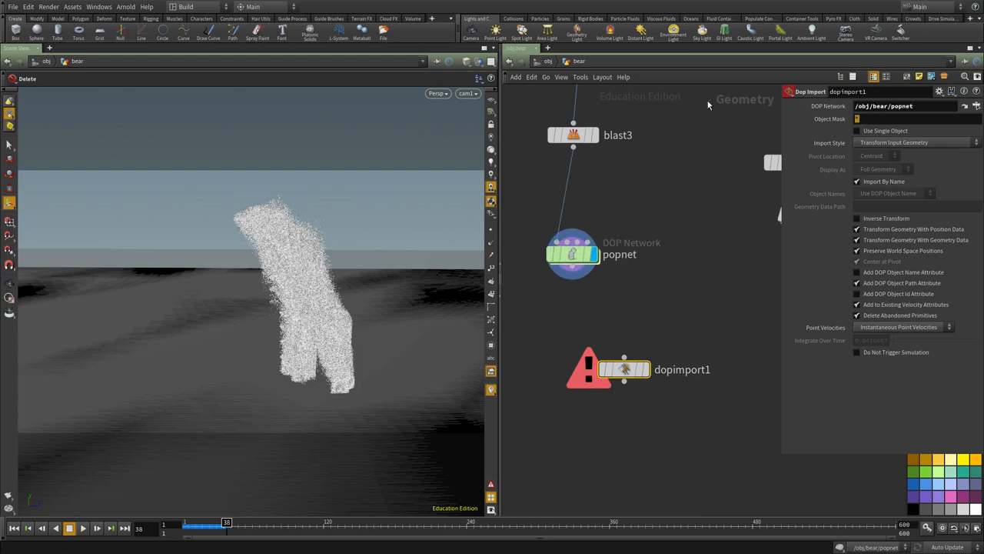
pyautogui.write('popobject')
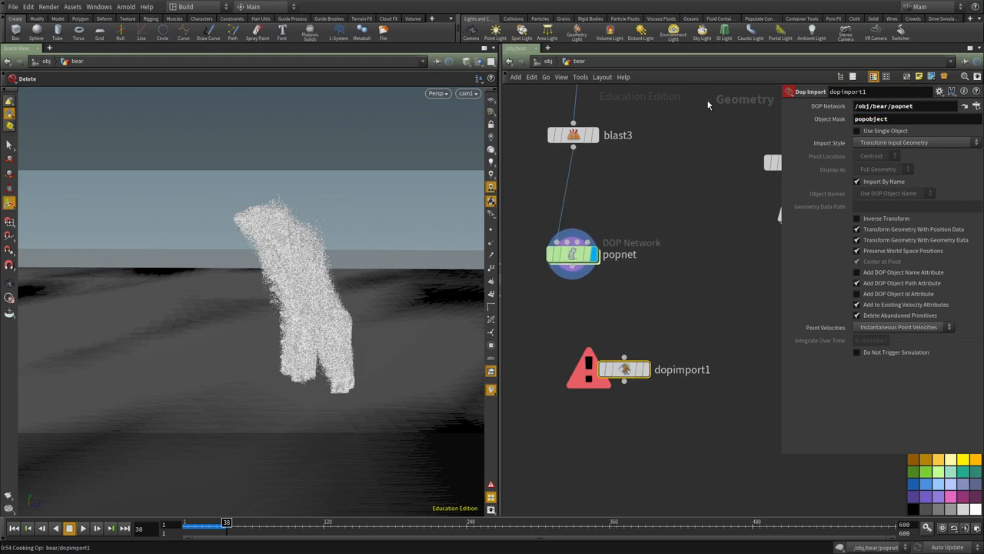
pyautogui.click(893, 141)
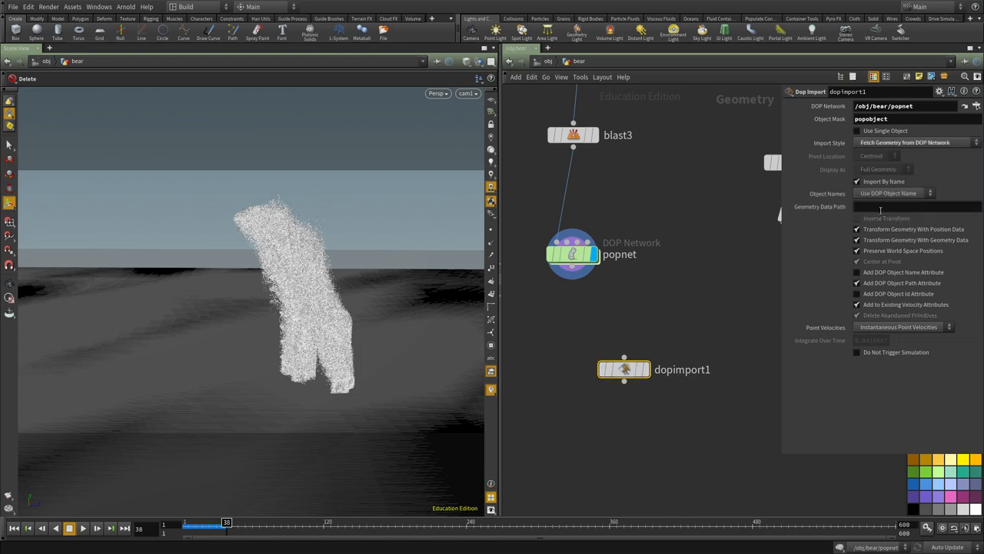
pyautogui.write('Geometry')
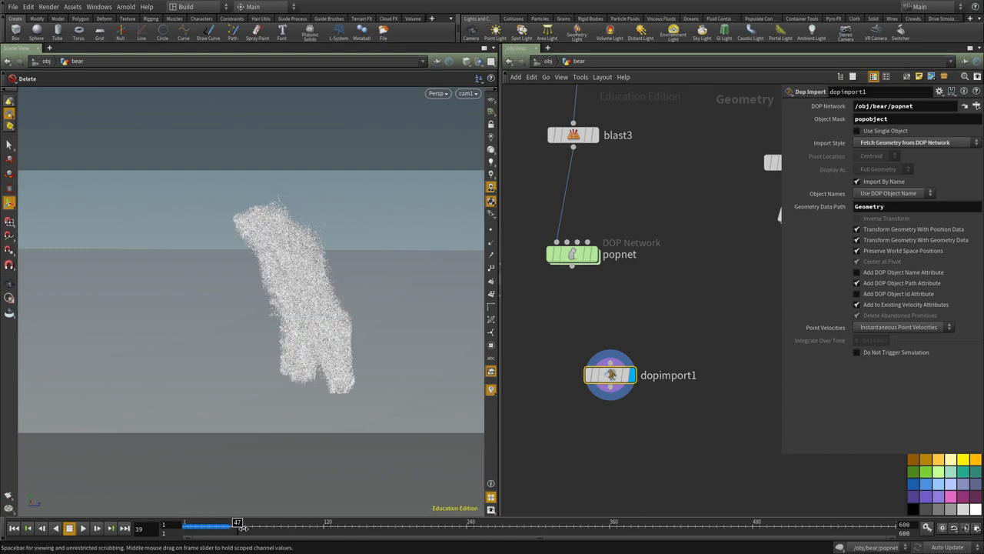
pyautogui.click(16, 527)
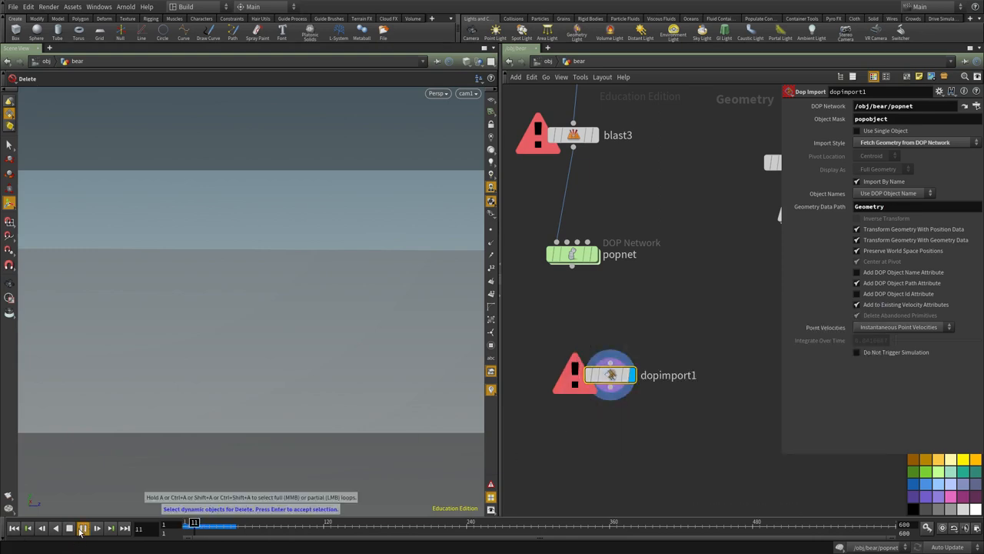
# Check a later simulation frame, select the popnet and save the hip file
pyautogui.click(83, 528)
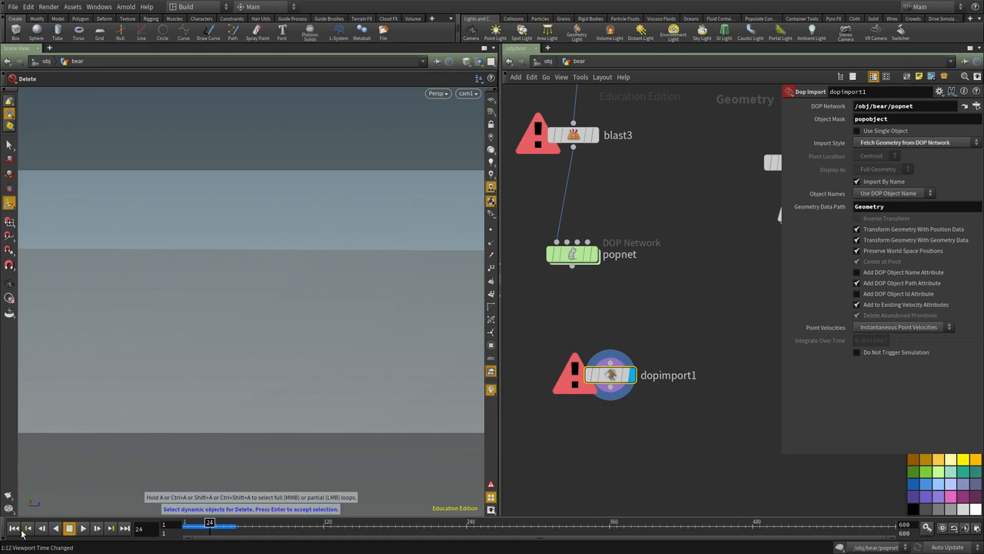
pyautogui.click(15, 529)
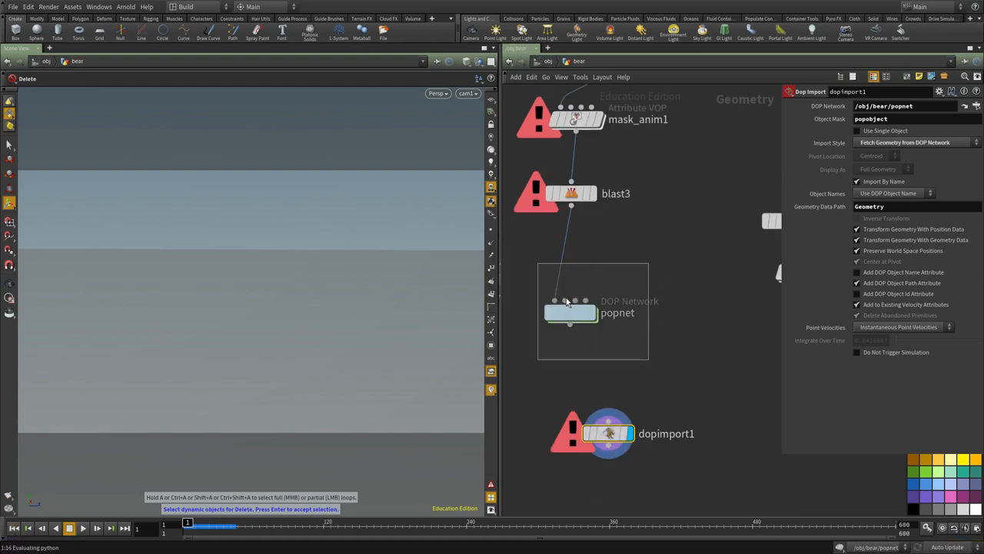
pyautogui.click(570, 313)
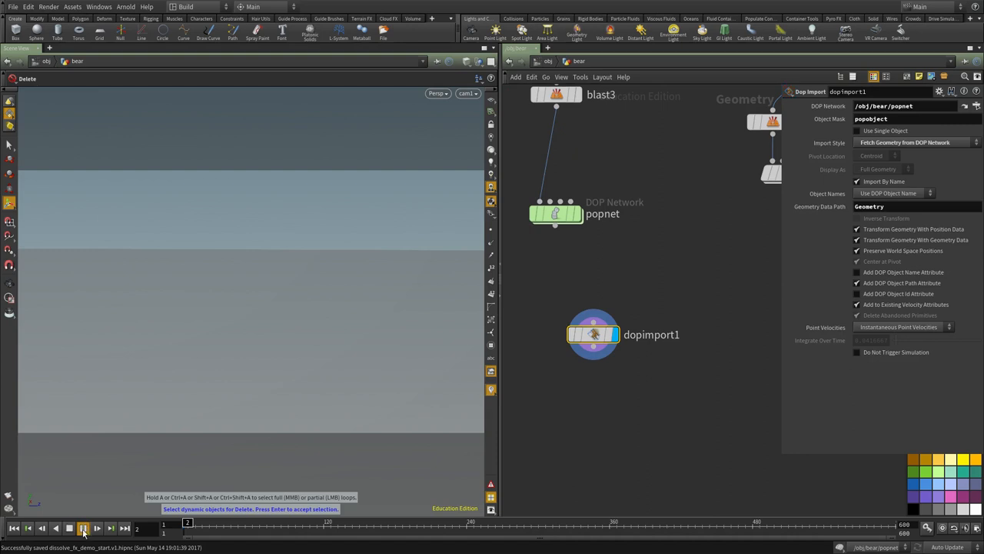
pyautogui.click(83, 528)
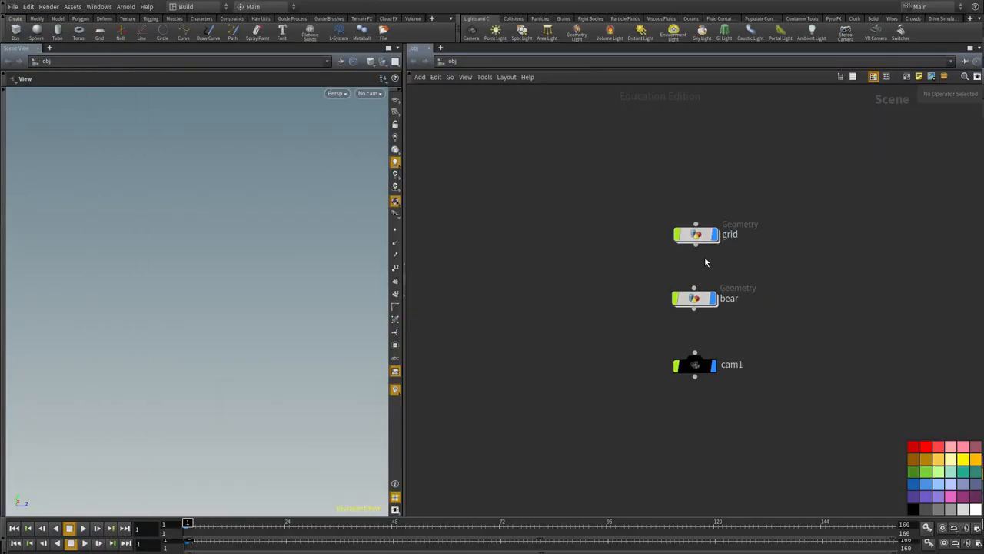
# Inside the bear object, paste mask_anim2 and wire it between mask_anim1 and blast3
pyautogui.doubleClick(696, 298)
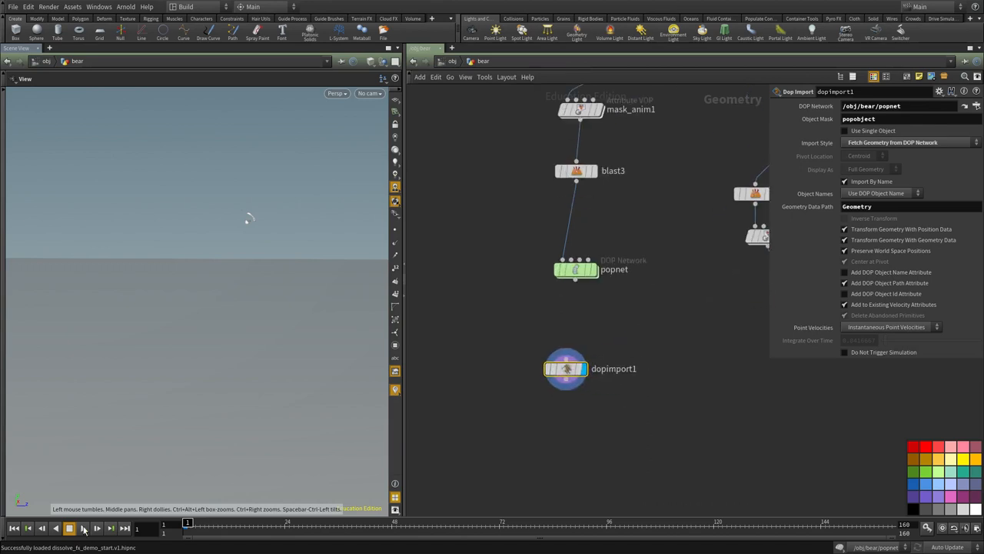
pyautogui.click(68, 527)
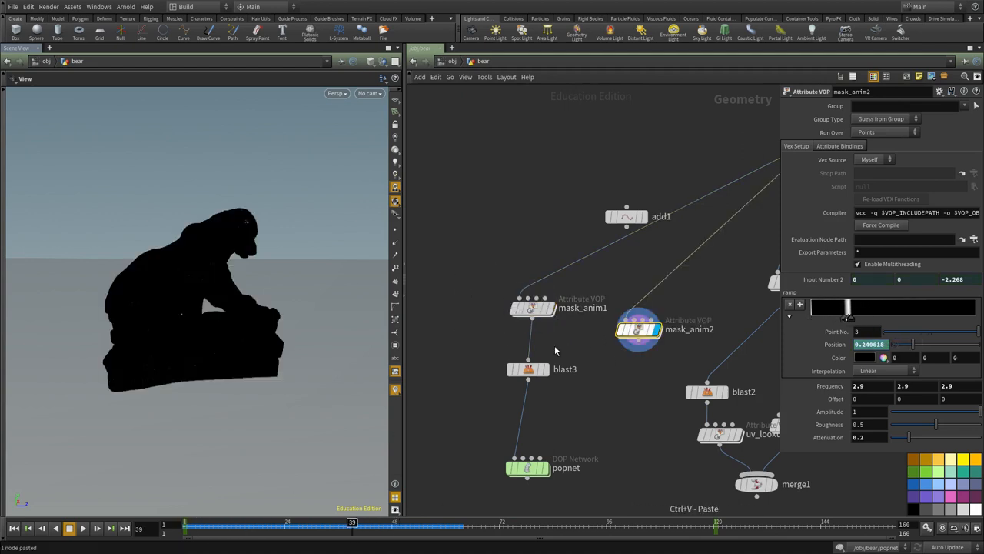
pyautogui.moveTo(639, 329); pyautogui.dragTo(608, 306)
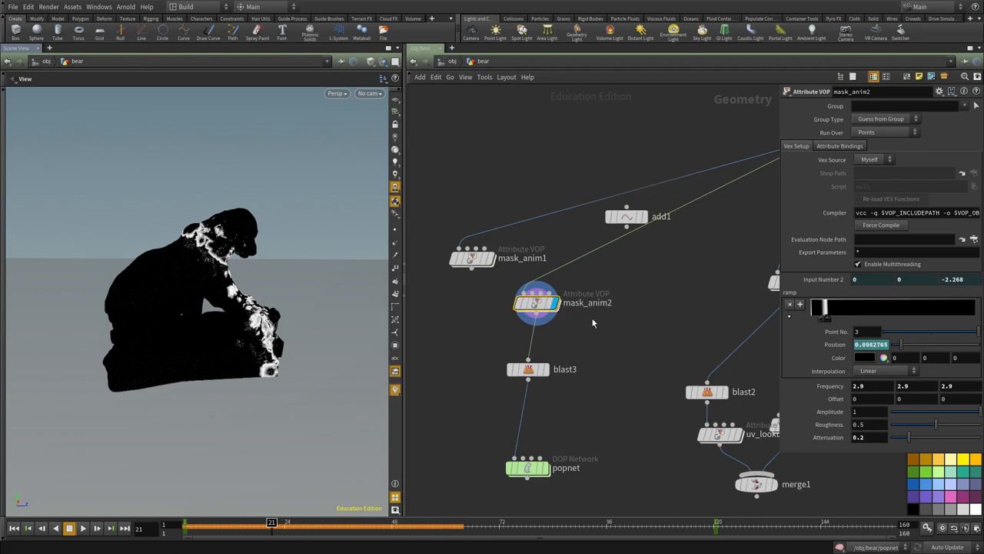
pyautogui.click(529, 369)
pyautogui.write('file')
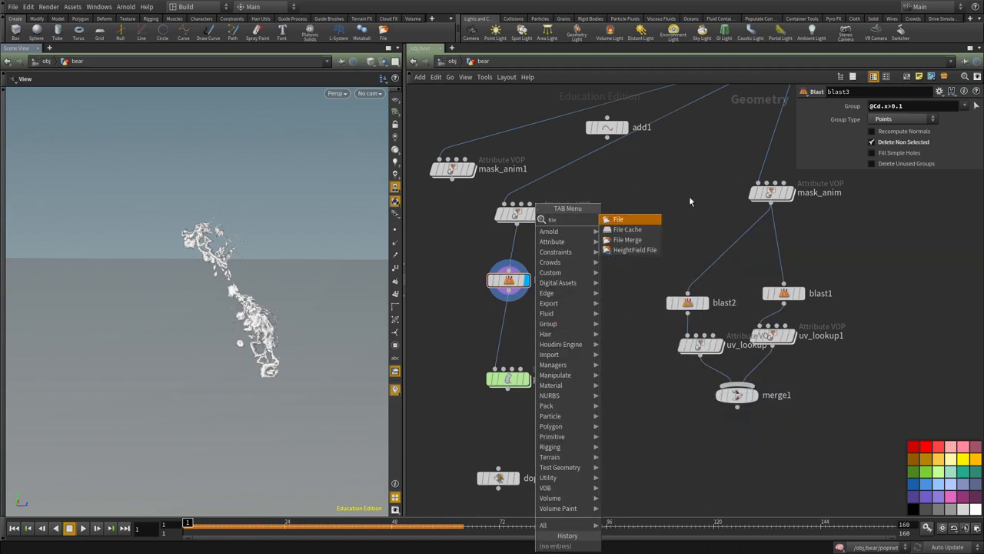
# Cache the blasted source points to source.bgeo.sc after blast3 and paste mask_anim3 above it
pyautogui.click(627, 229)
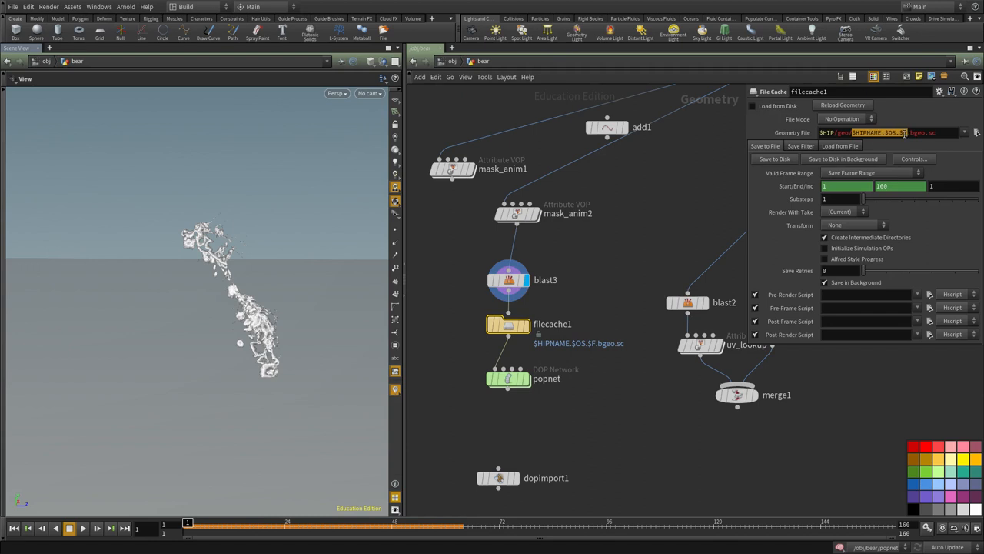
pyautogui.write('source.bgeo.sc')
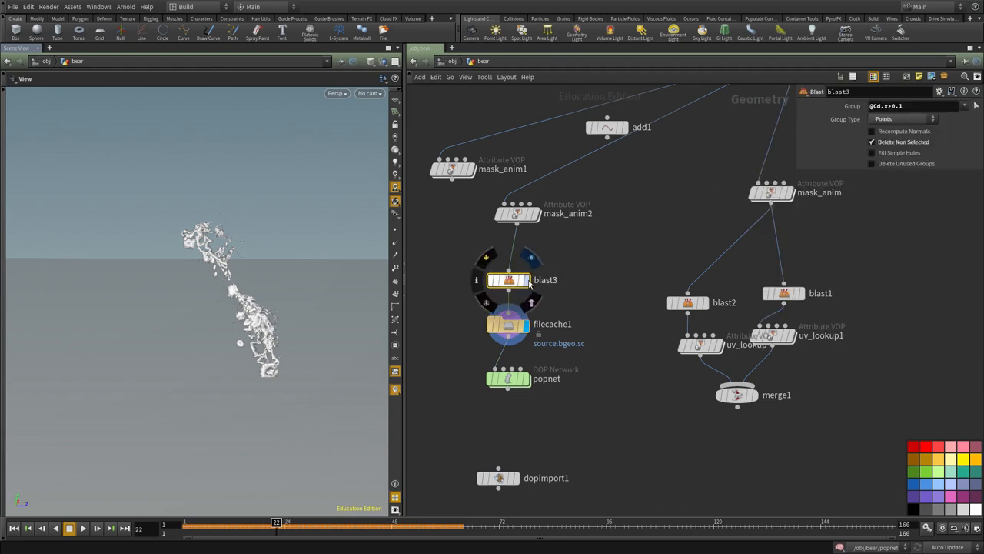
pyautogui.click(516, 212)
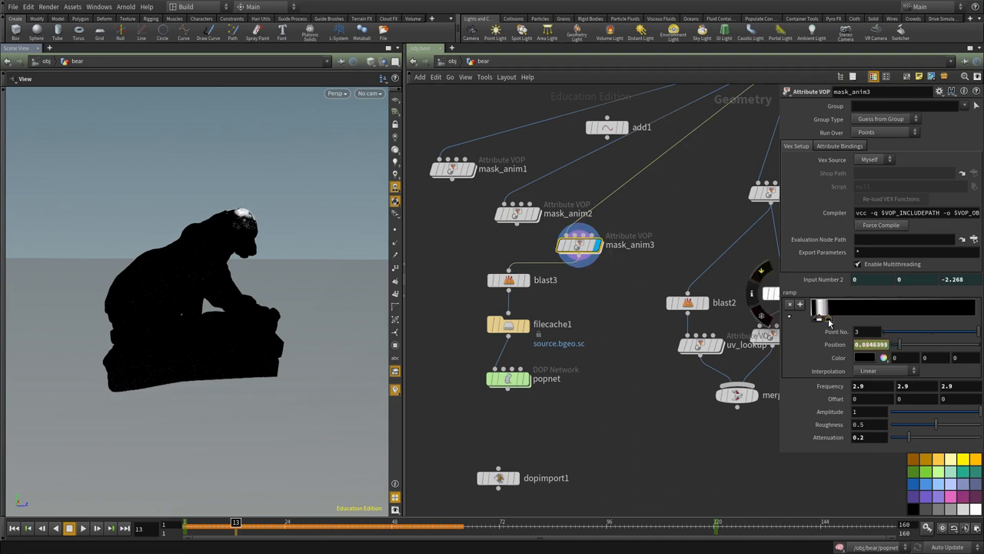
pyautogui.moveTo(237, 524); pyautogui.dragTo(341, 524)
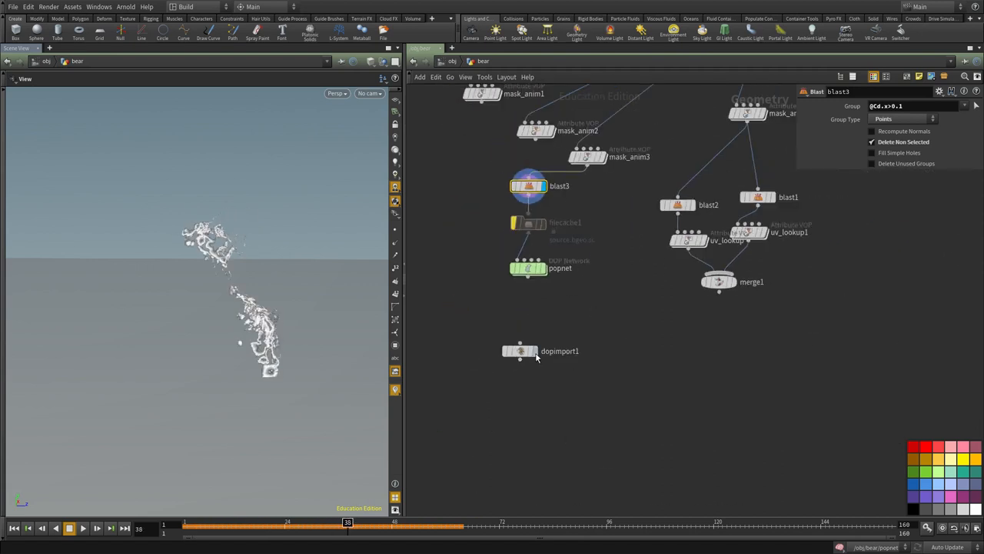
# Display dopimport1 and play then stop the timeline to watch the bear pieces fall
pyautogui.click(520, 351)
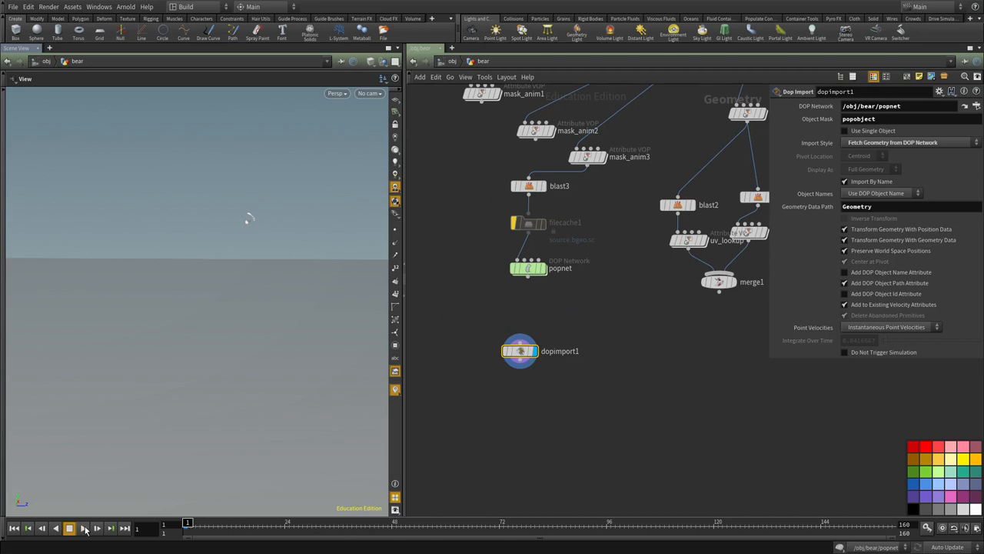
pyautogui.click(69, 528)
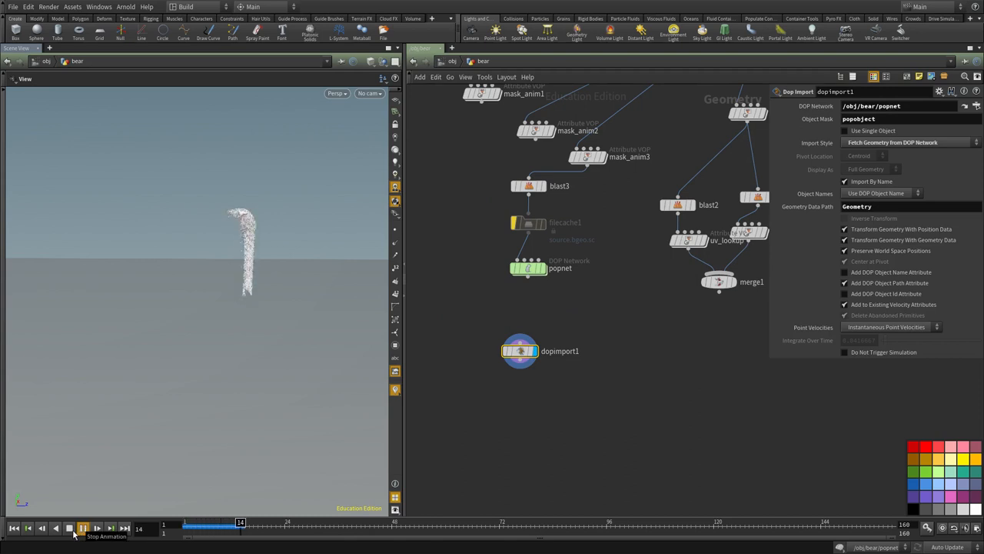
pyautogui.click(83, 526)
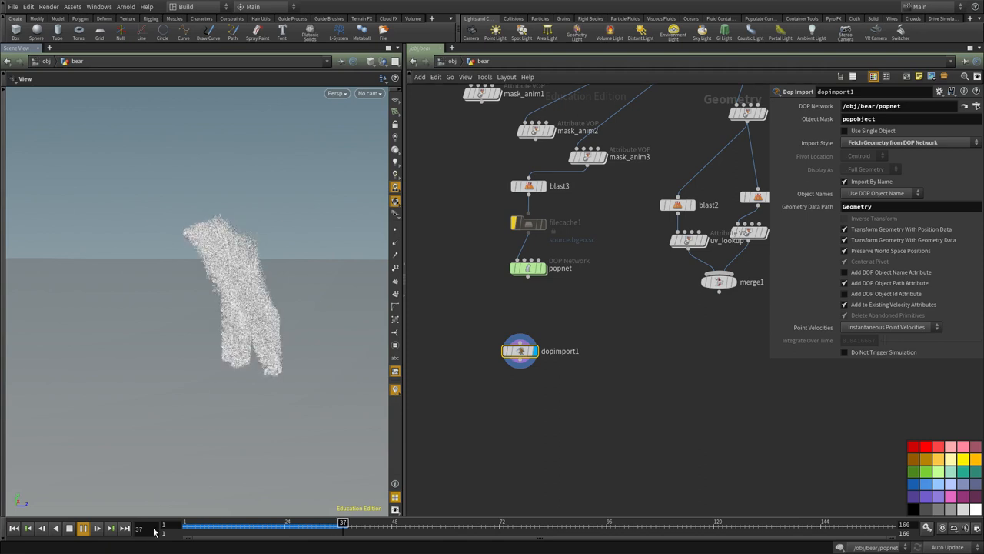
pyautogui.click(83, 528)
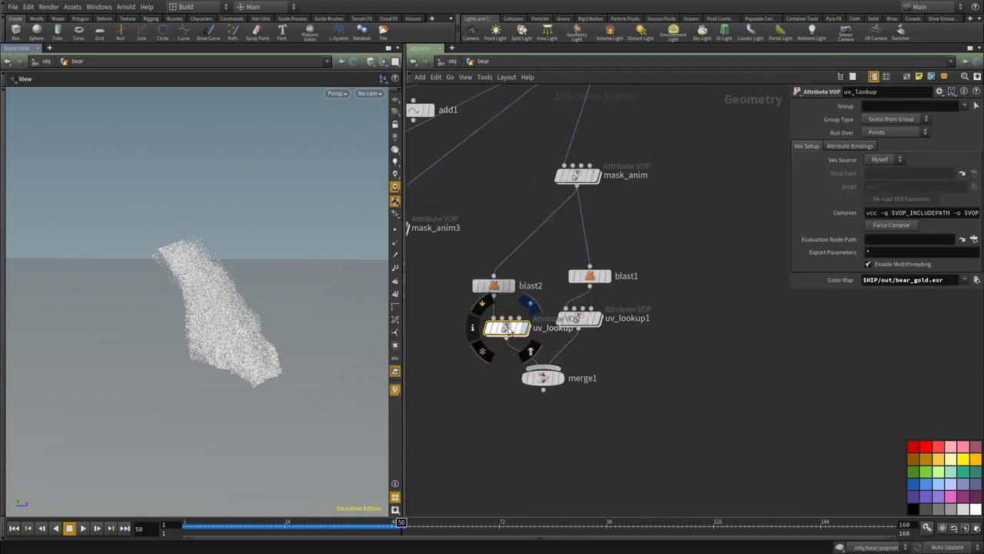
# Duplicate uv_lookup1 as uv_lookup2 under dopimport1, merge it with merge1 into merge2 and display it
pyautogui.click(506, 326)
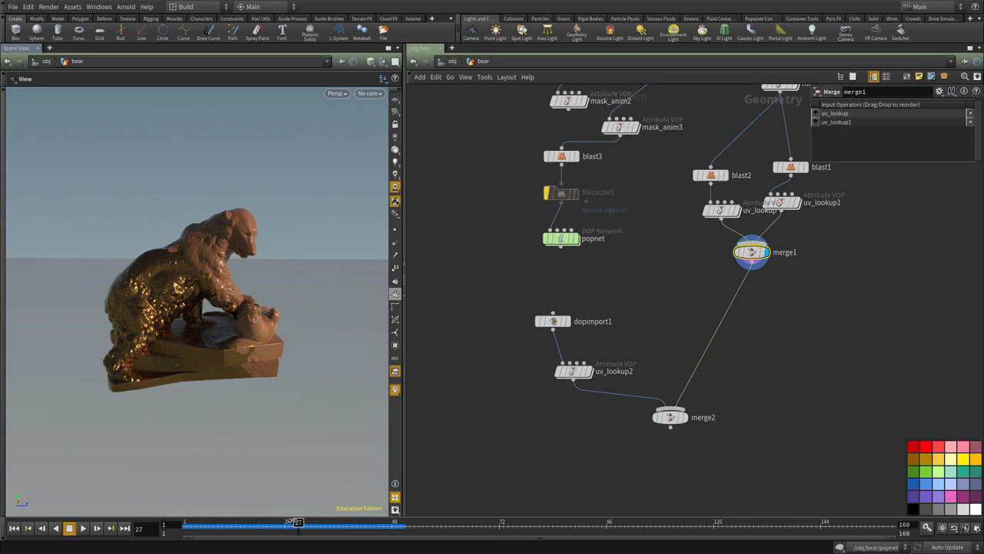
pyautogui.click(671, 416)
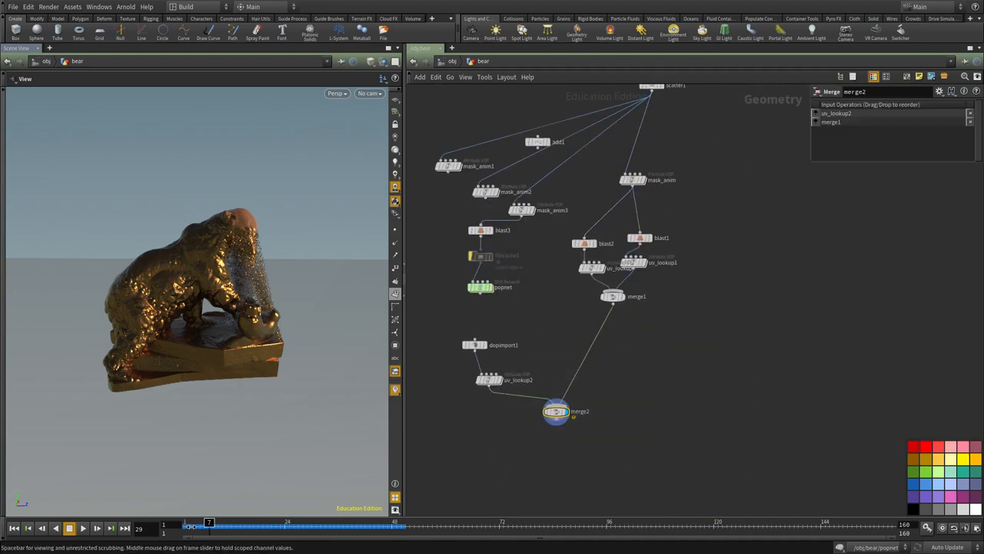
pyautogui.click(83, 528)
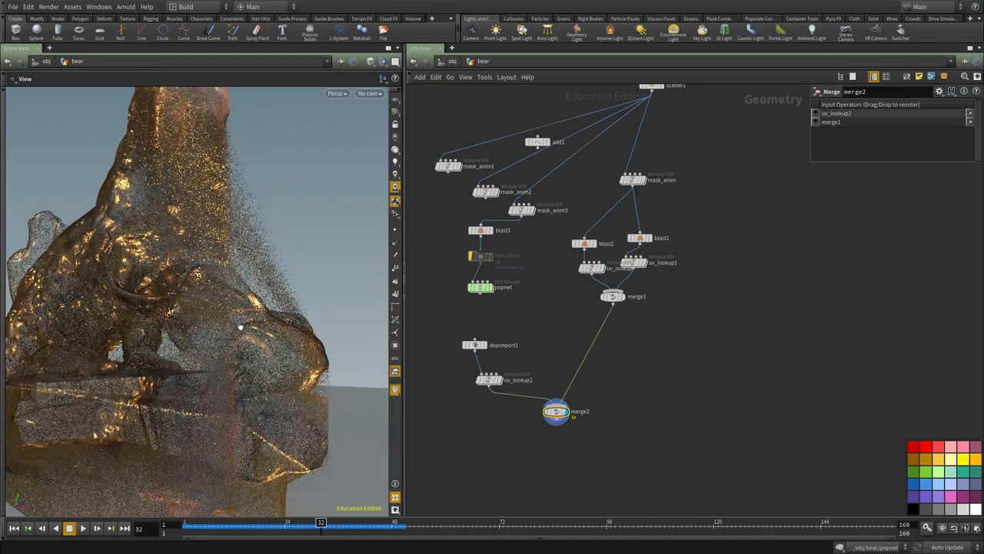
pyautogui.moveTo(240, 326); pyautogui.dragTo(202, 341)
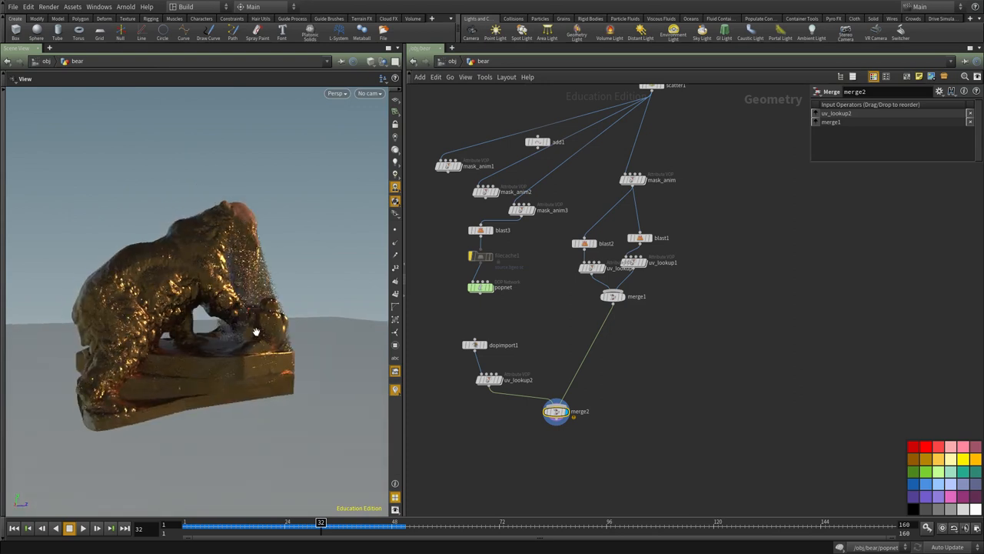
pyautogui.moveTo(258, 332); pyautogui.dragTo(297, 332)
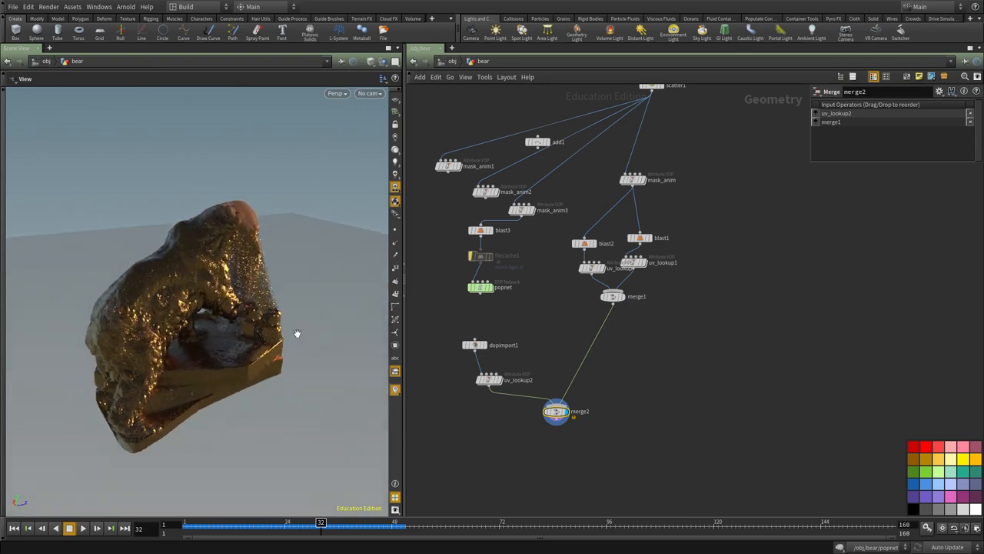